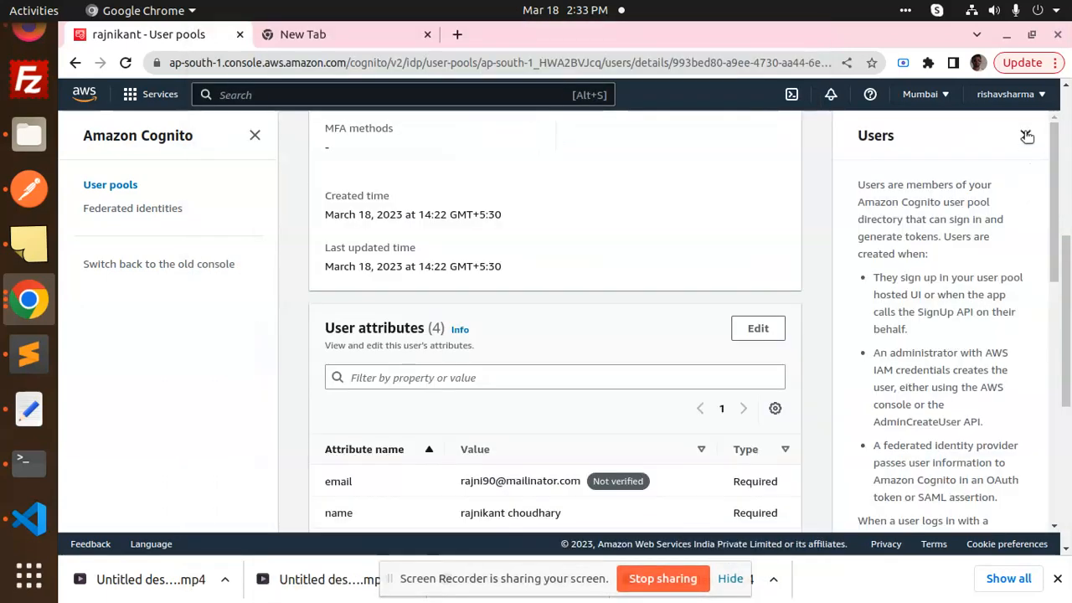
- Close the Users help panel on the Cognito user details page
{"action": "left_click", "coordinate": [1027, 136]}
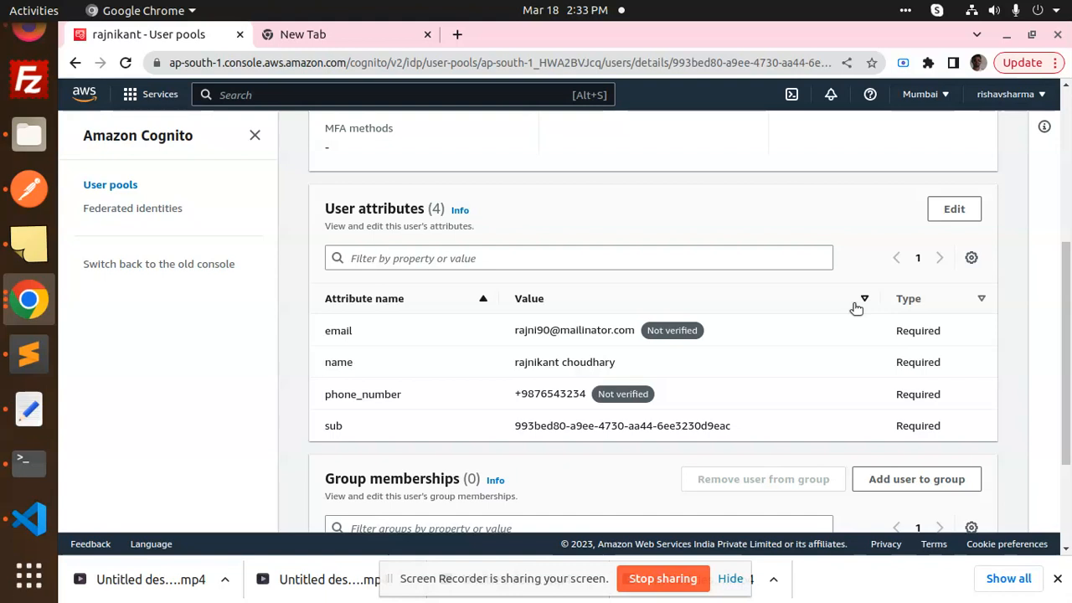
{"action": "mouse_move", "coordinate": [406, 452]}
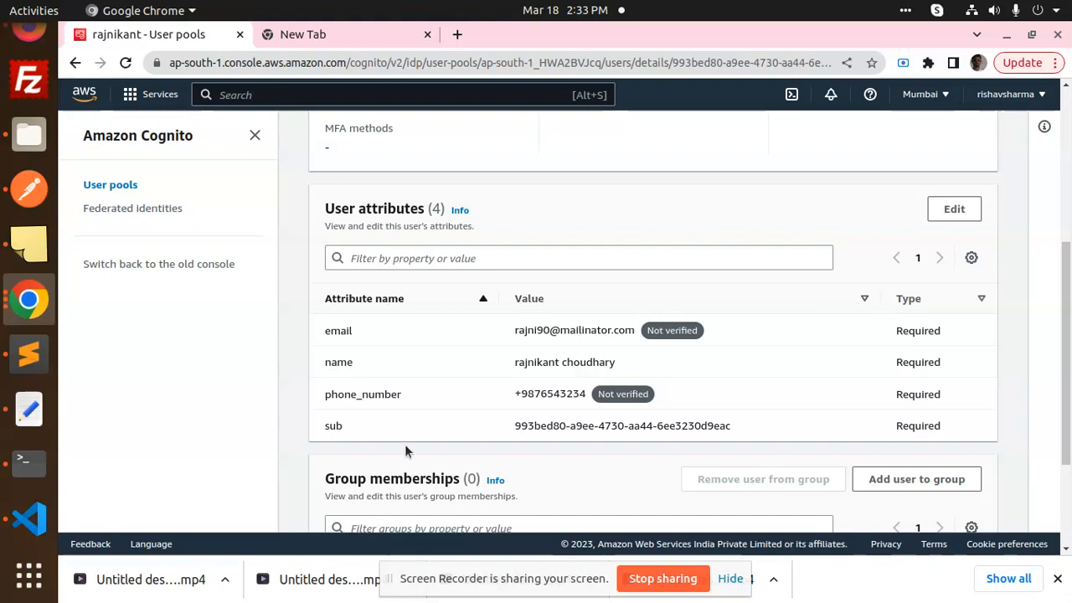
{"action": "mouse_move", "coordinate": [688, 328]}
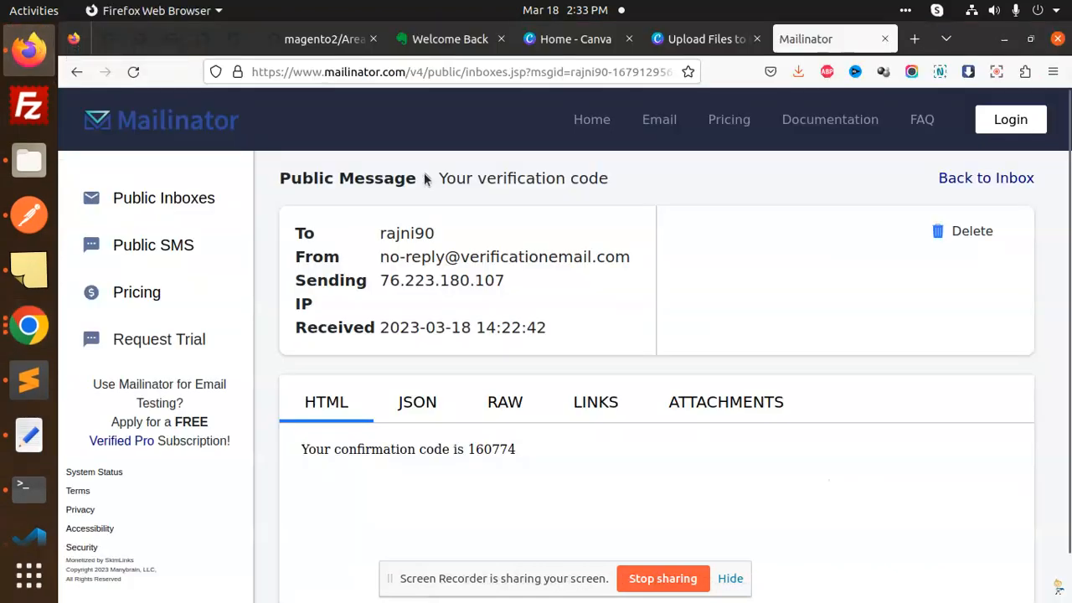
{"action": "double_click", "coordinate": [492, 449]}
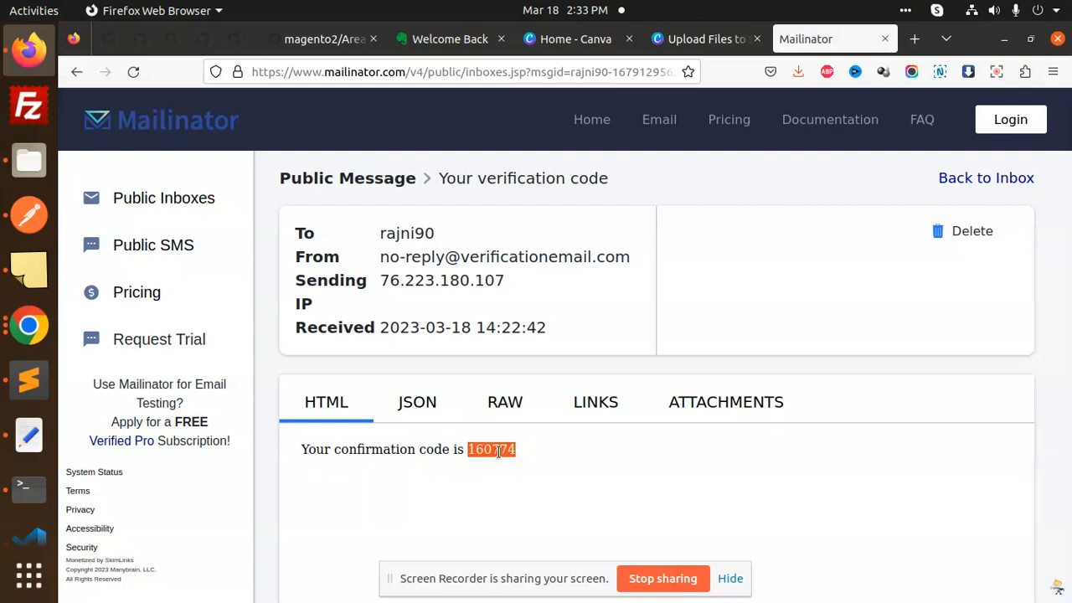
{"action": "mouse_move", "coordinate": [435, 450]}
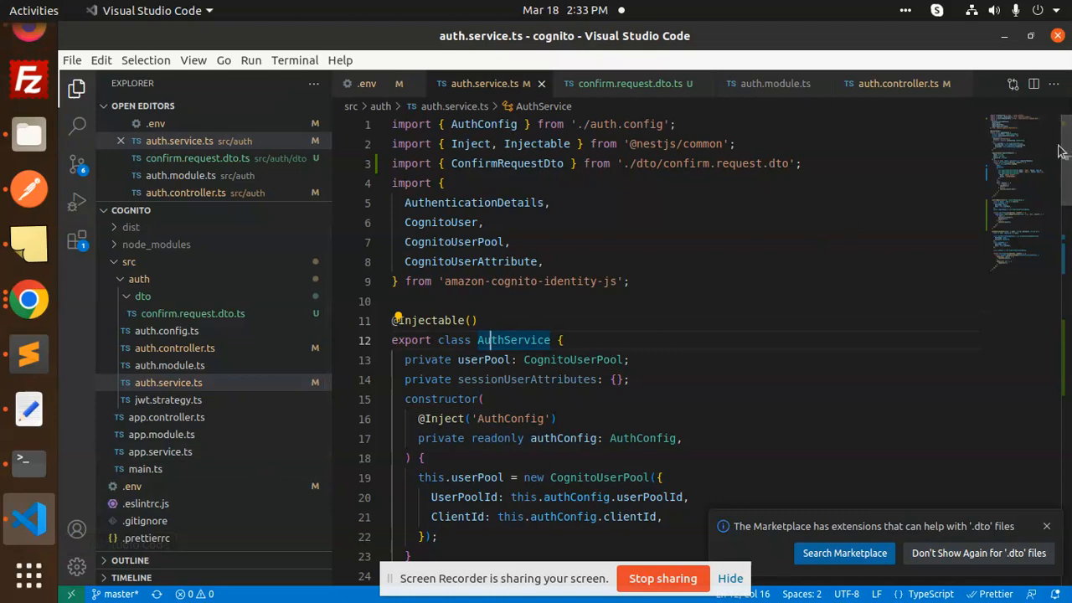
{"action": "mouse_move", "coordinate": [917, 88]}
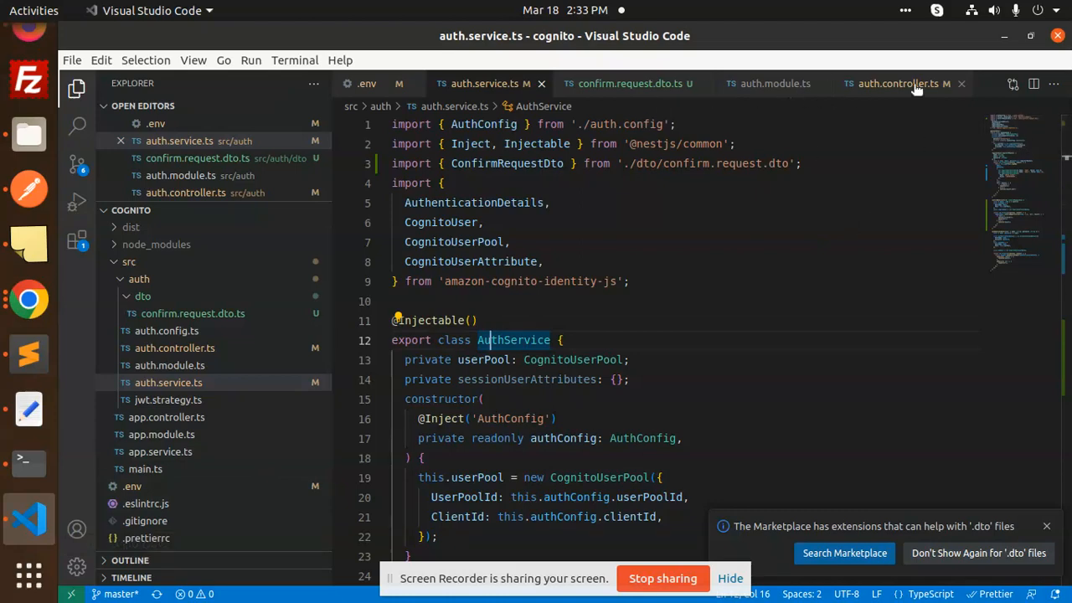
{"action": "left_click", "coordinate": [897, 84]}
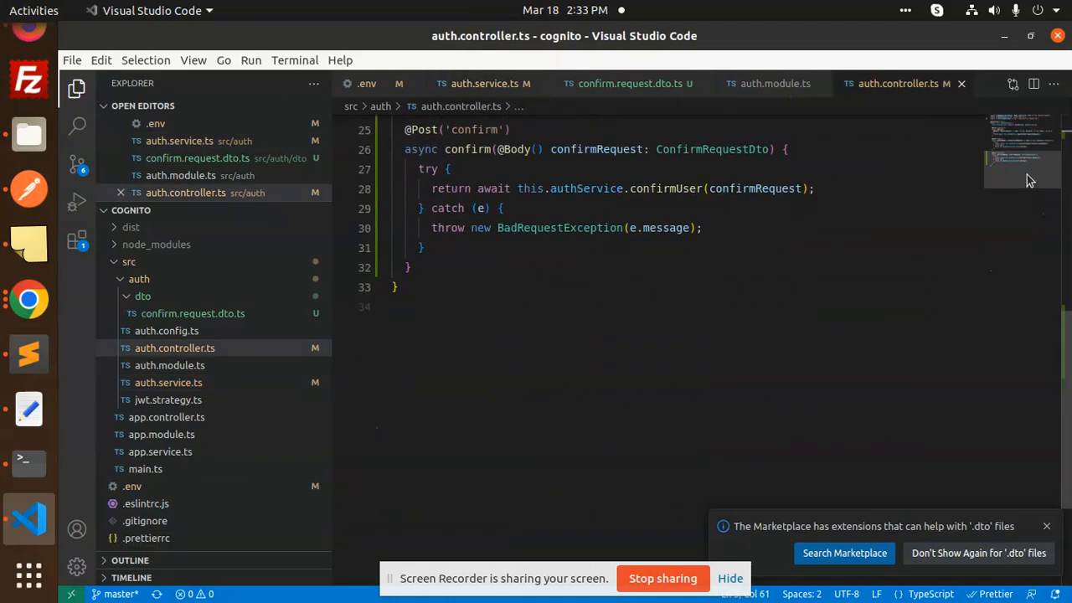
{"action": "scroll", "scroll_direction": "up", "scroll_amount": 3}
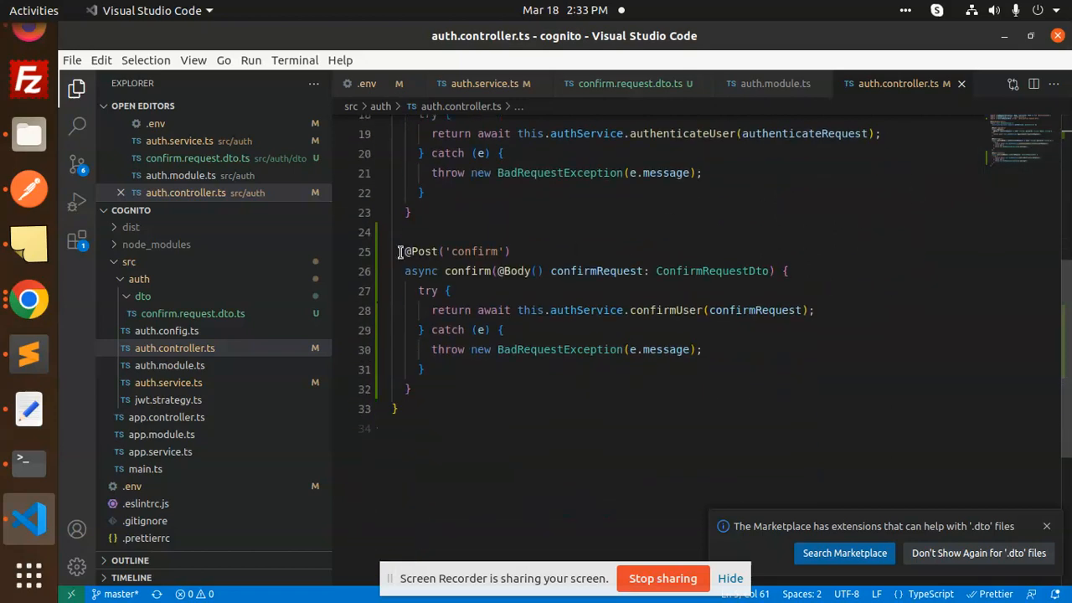
{"action": "double_click", "coordinate": [596, 270]}
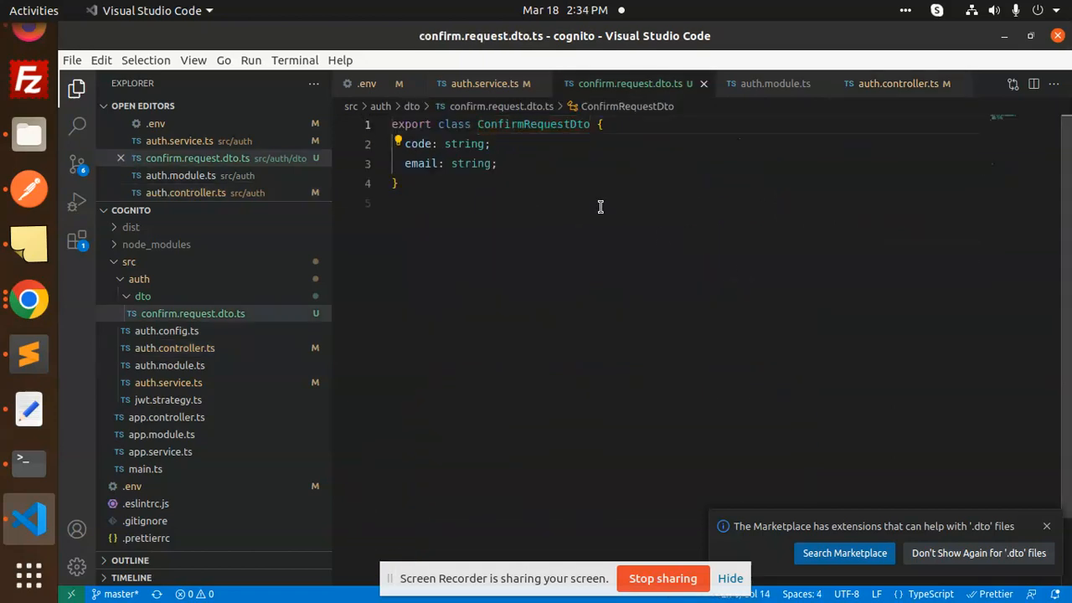
{"action": "double_click", "coordinate": [421, 164]}
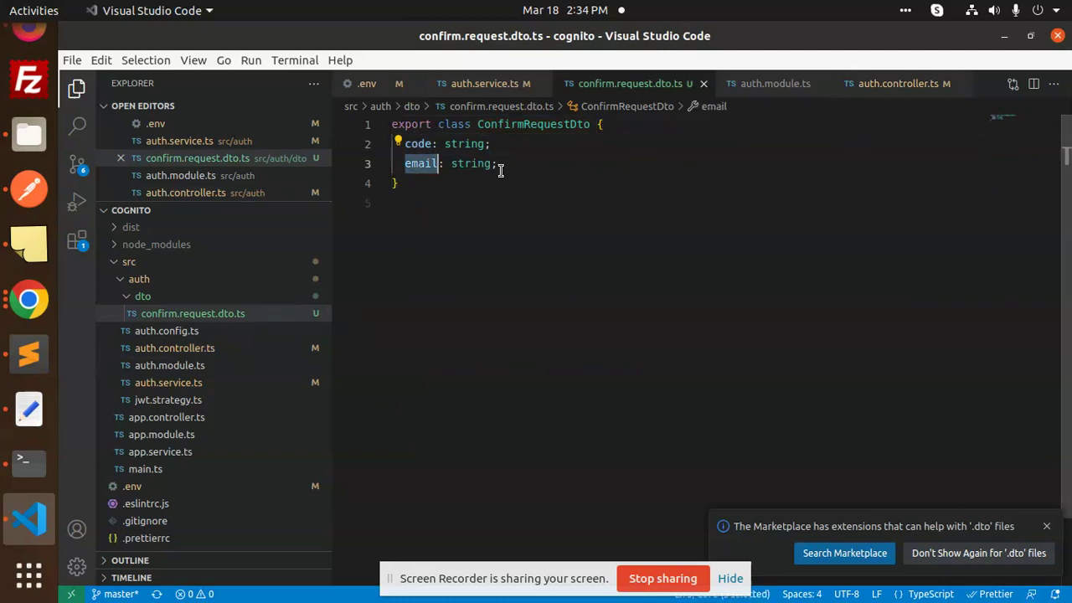
{"action": "left_click", "coordinate": [482, 83]}
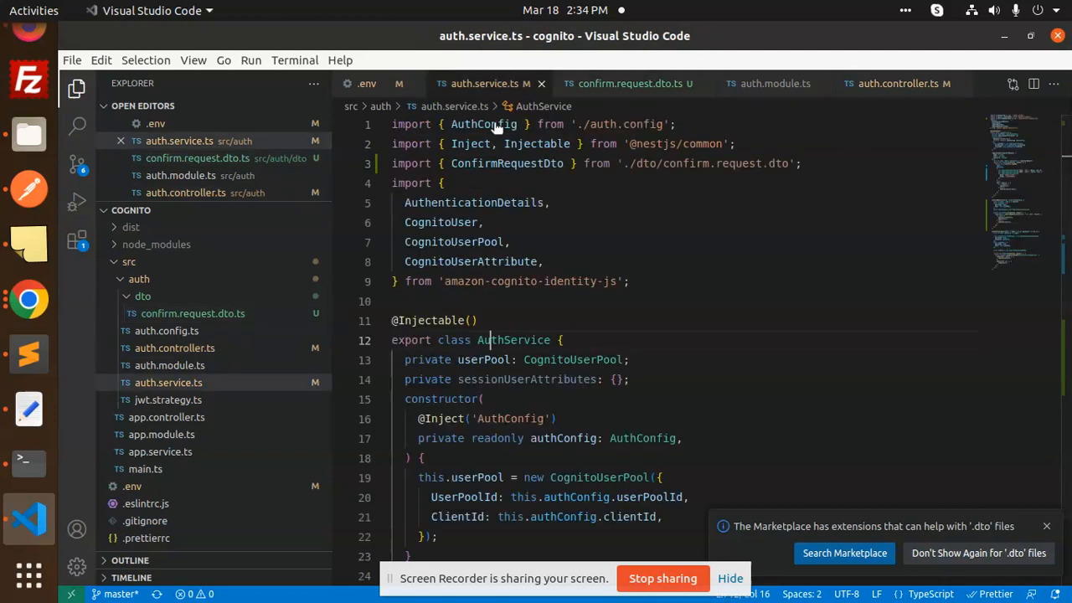
{"action": "scroll", "scroll_direction": "down", "scroll_amount": 3}
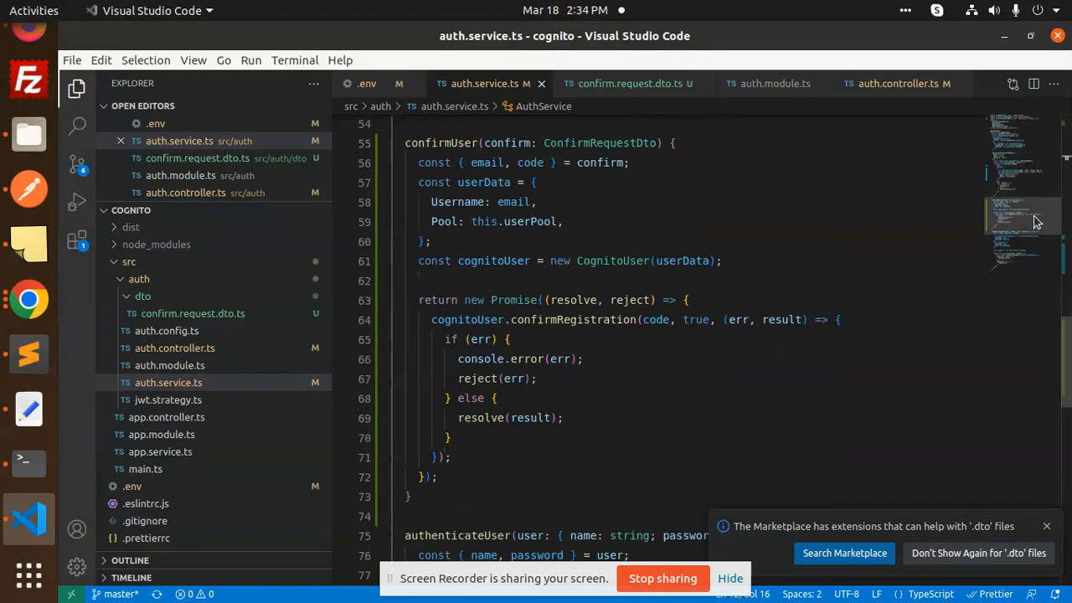
{"action": "scroll", "scroll_direction": "up", "scroll_amount": 3}
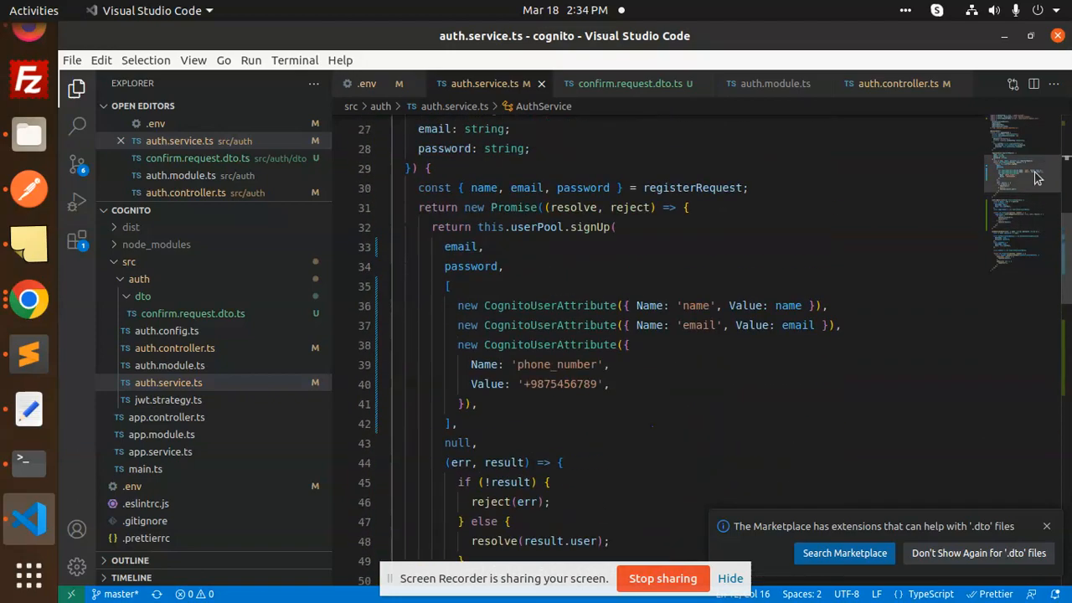
{"action": "scroll", "scroll_direction": "down", "scroll_amount": 3}
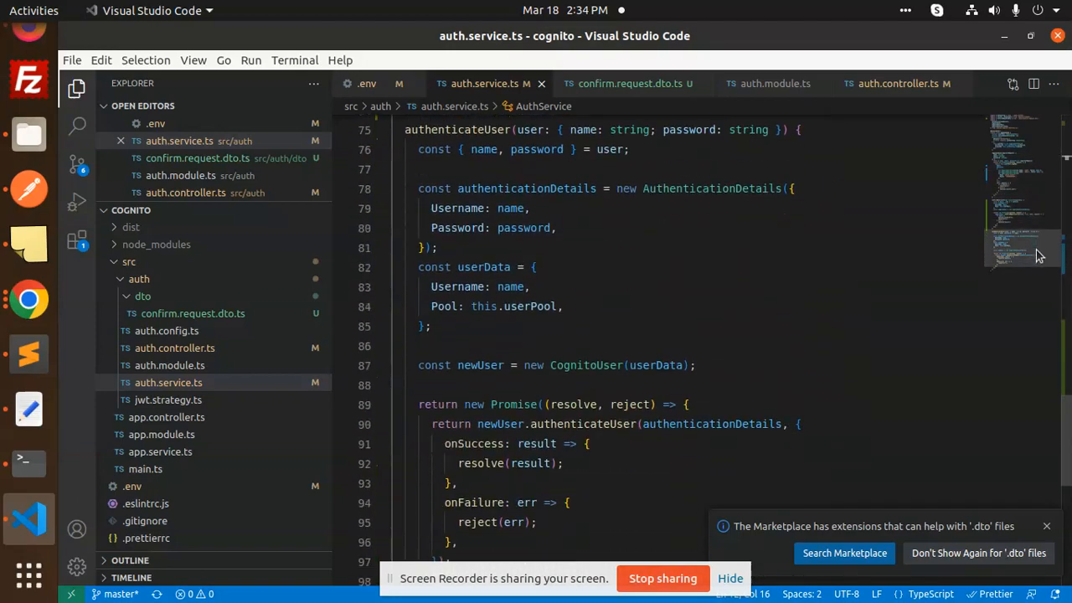
{"action": "scroll", "scroll_direction": "up", "scroll_amount": 3}
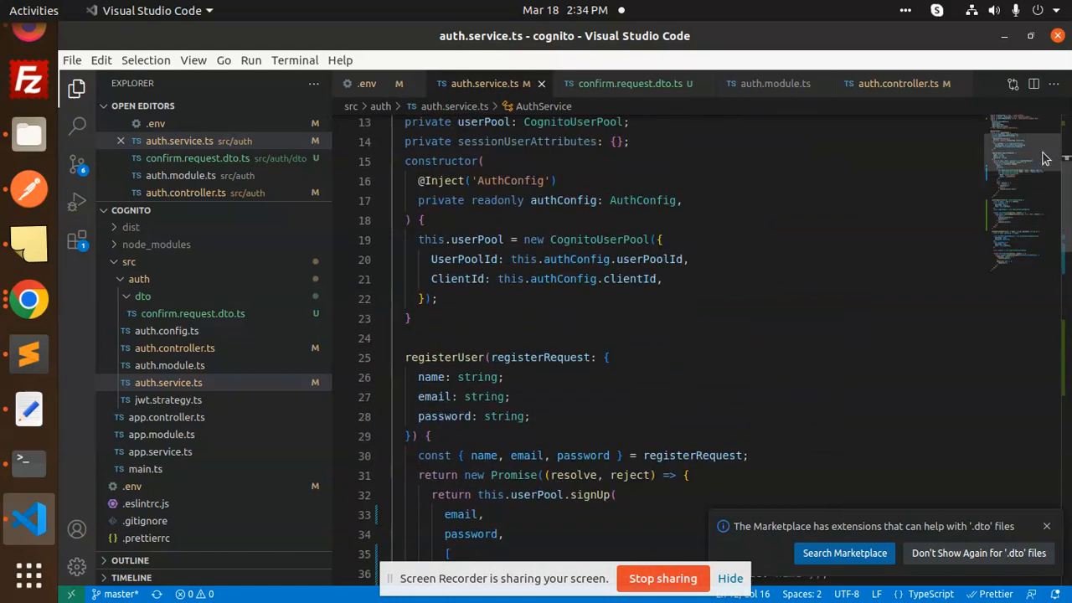
{"action": "scroll", "scroll_direction": "up", "scroll_amount": 3}
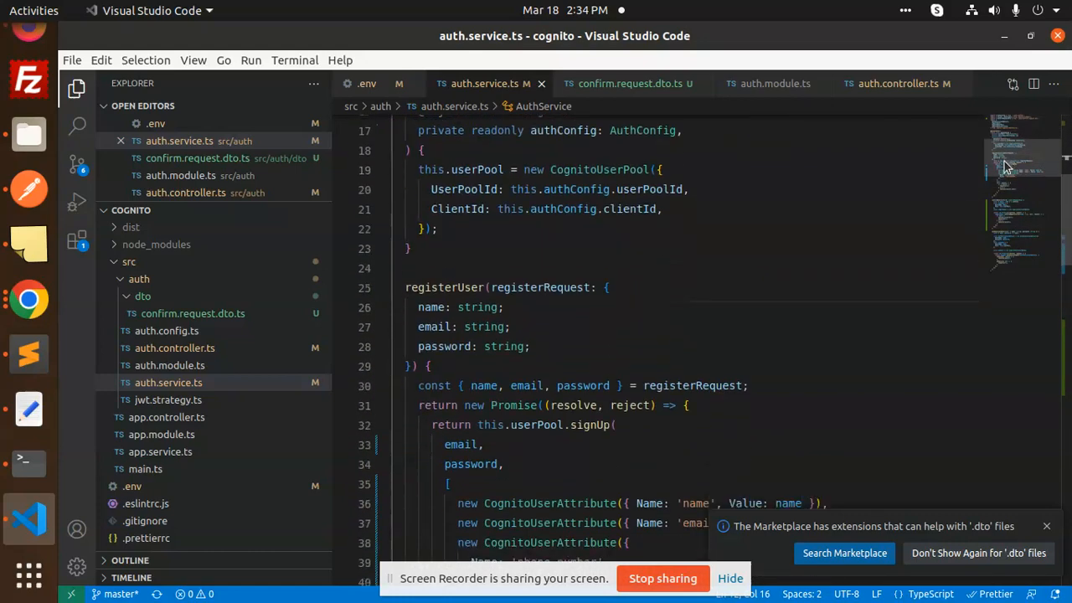
{"action": "scroll", "scroll_direction": "down", "scroll_amount": 3}
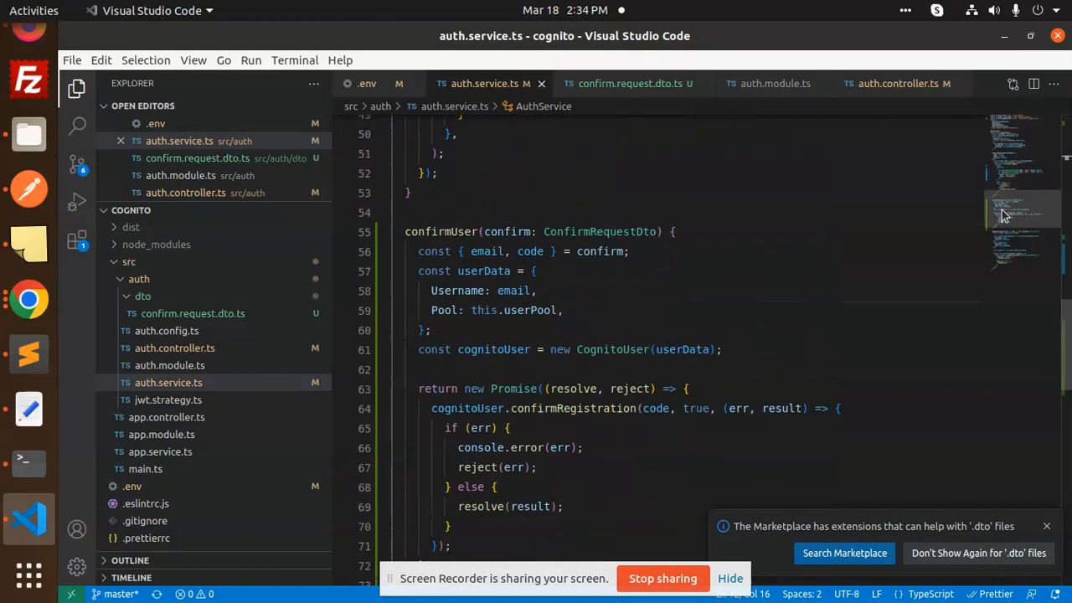
{"action": "scroll", "scroll_direction": "down", "scroll_amount": 3}
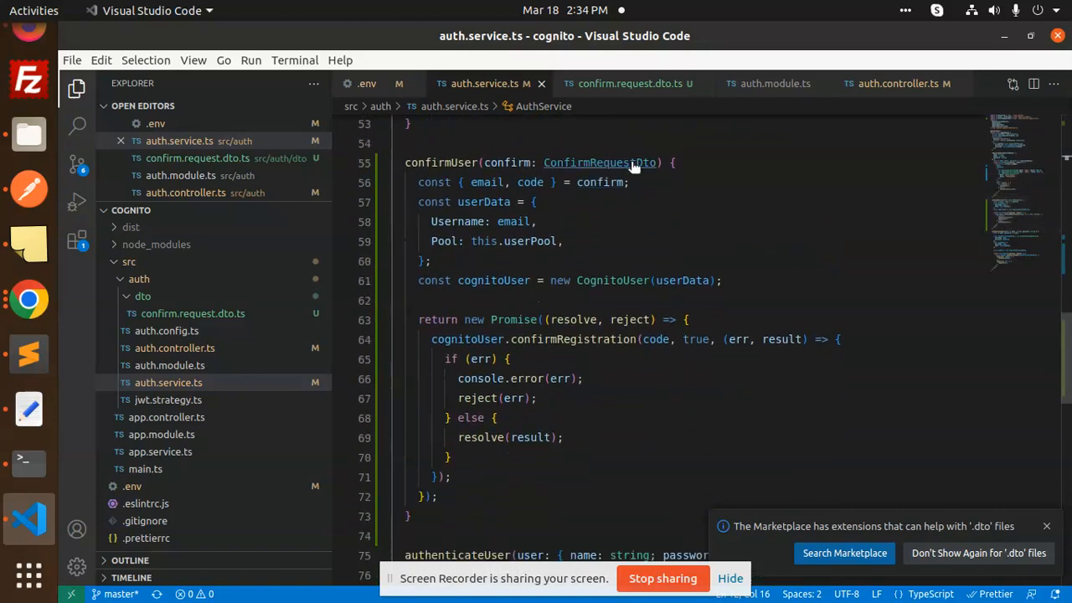
{"action": "left_click", "coordinate": [626, 83]}
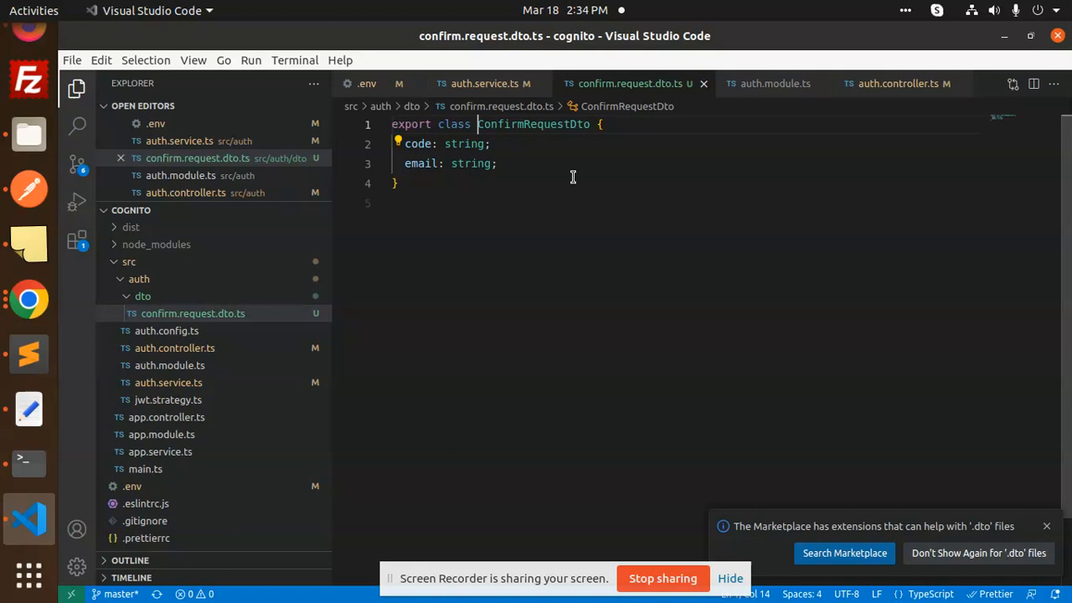
{"action": "left_click", "coordinate": [484, 82]}
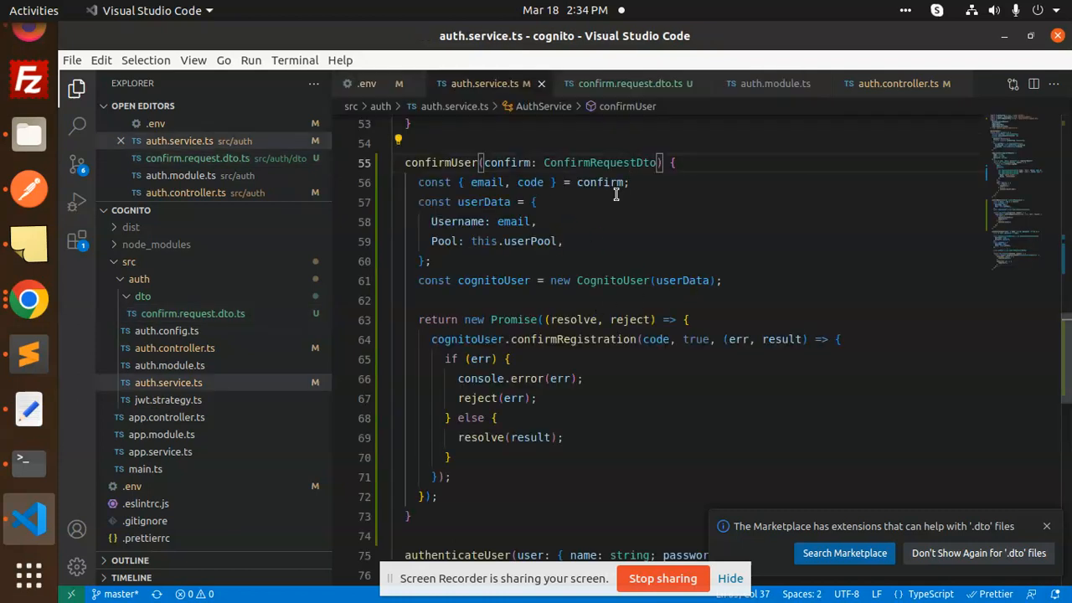
{"action": "double_click", "coordinate": [600, 183]}
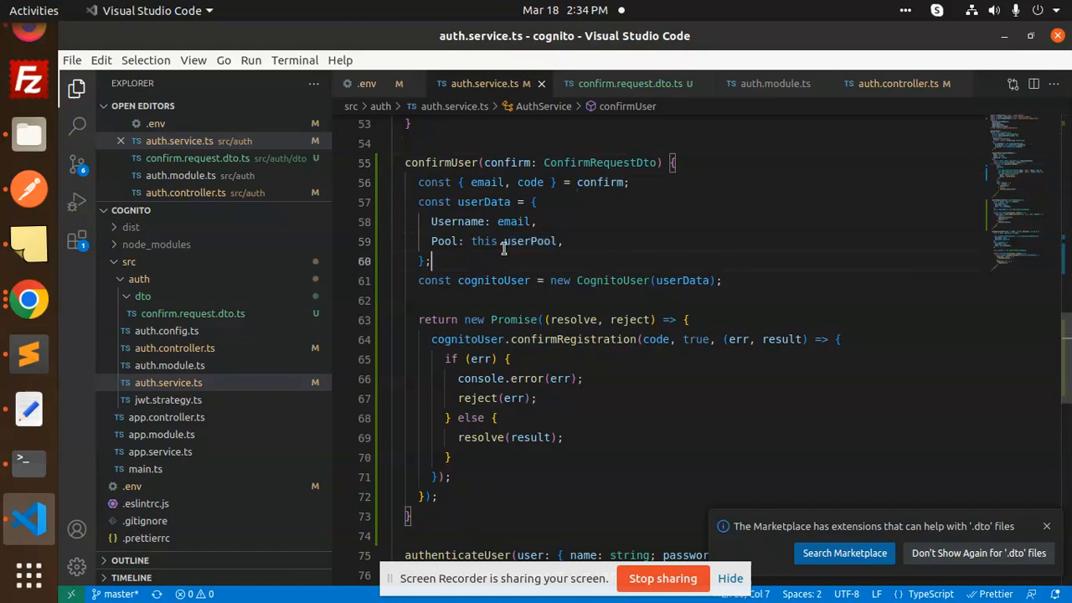
{"action": "mouse_move", "coordinate": [704, 255]}
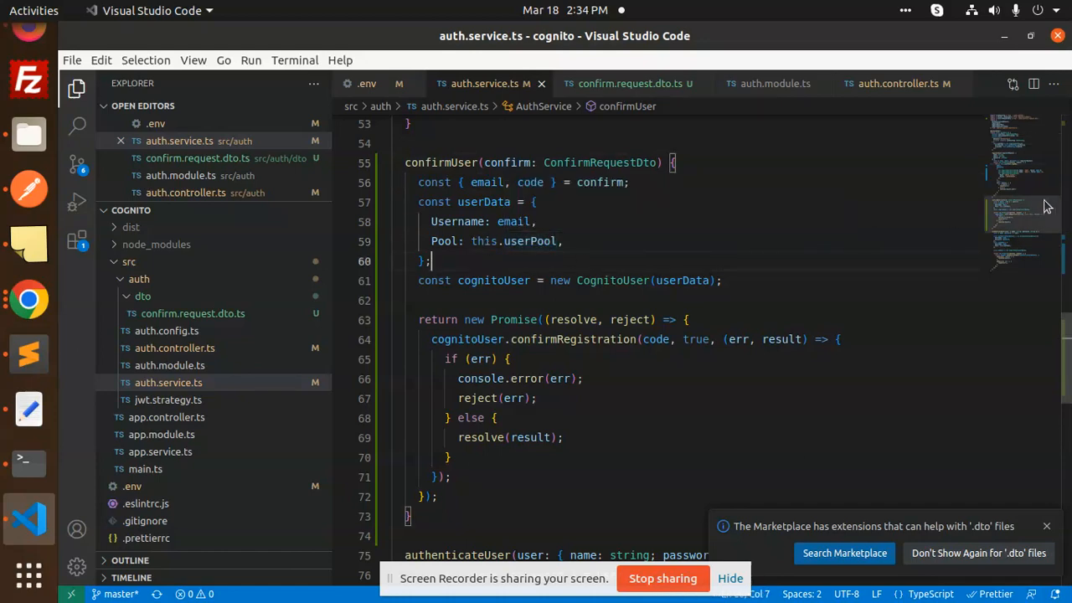
{"action": "scroll", "scroll_direction": "up", "scroll_amount": 3}
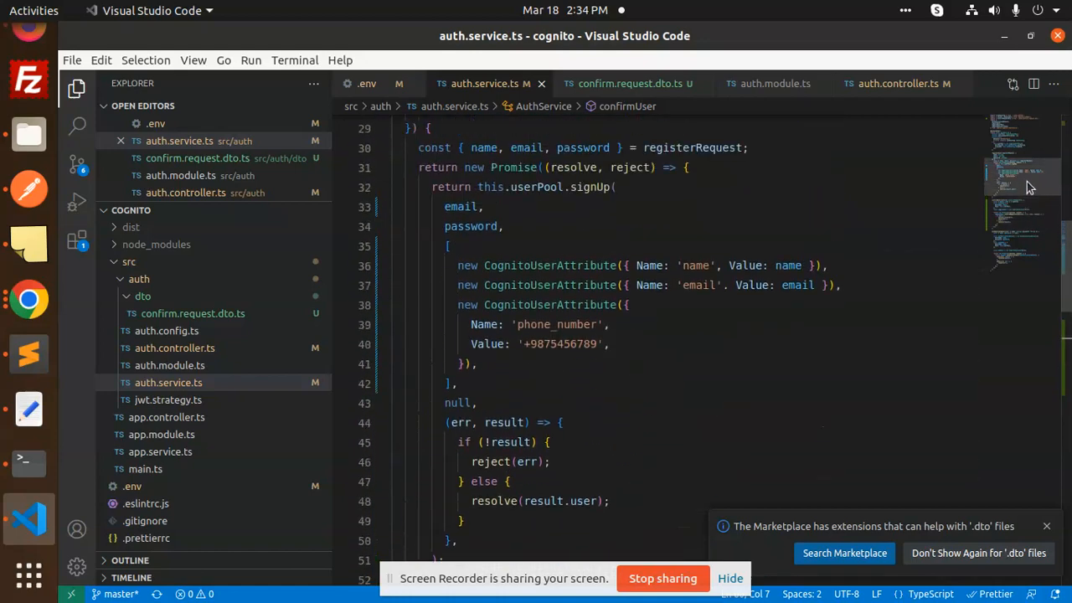
{"action": "scroll", "scroll_direction": "up", "scroll_amount": 3}
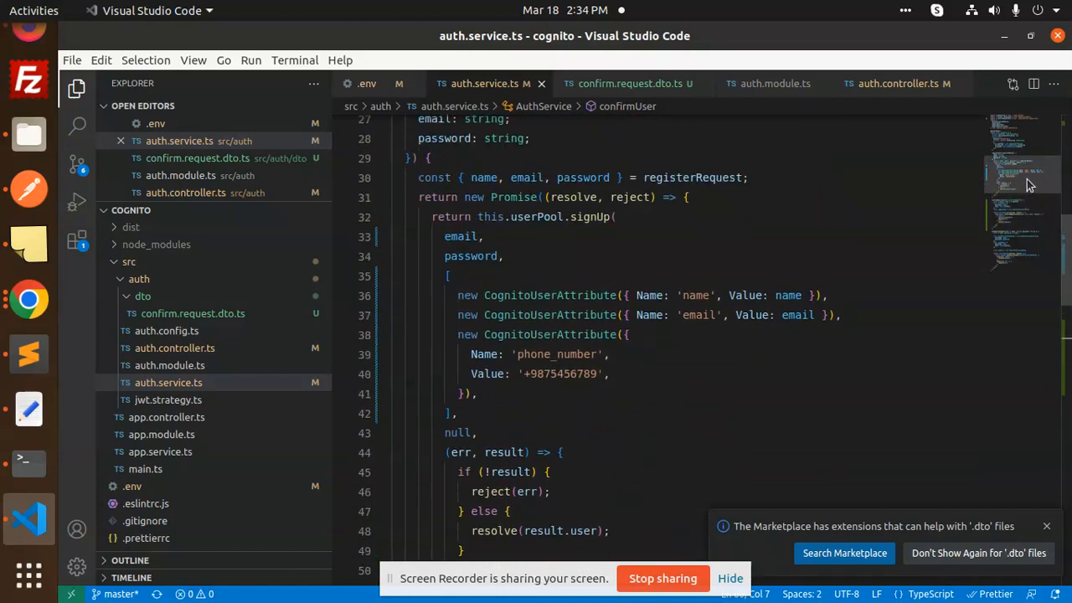
{"action": "scroll", "scroll_direction": "down", "scroll_amount": 3}
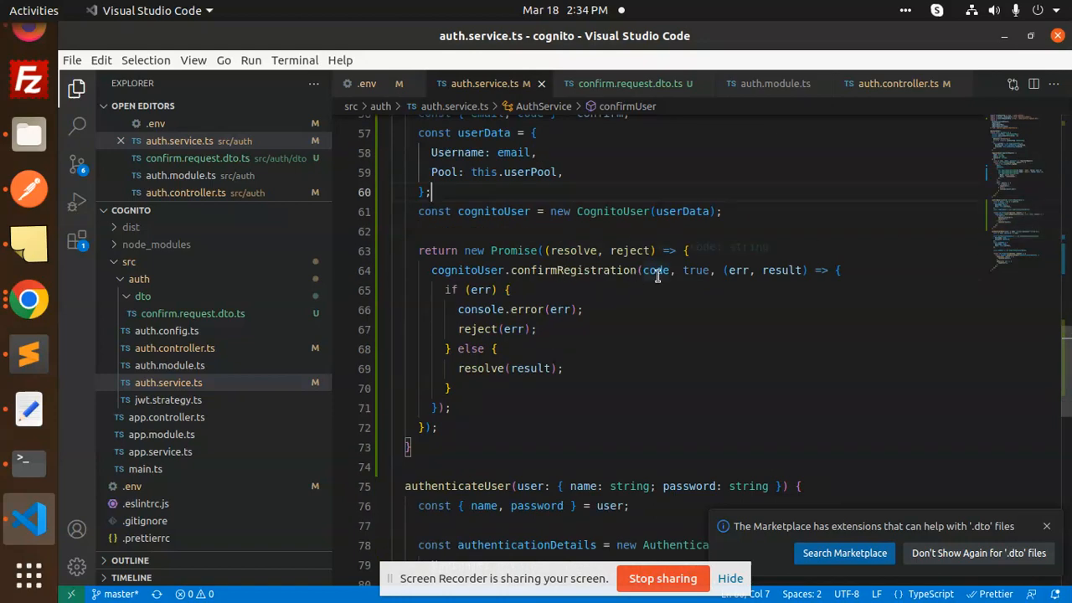
{"action": "mouse_move", "coordinate": [17, 469]}
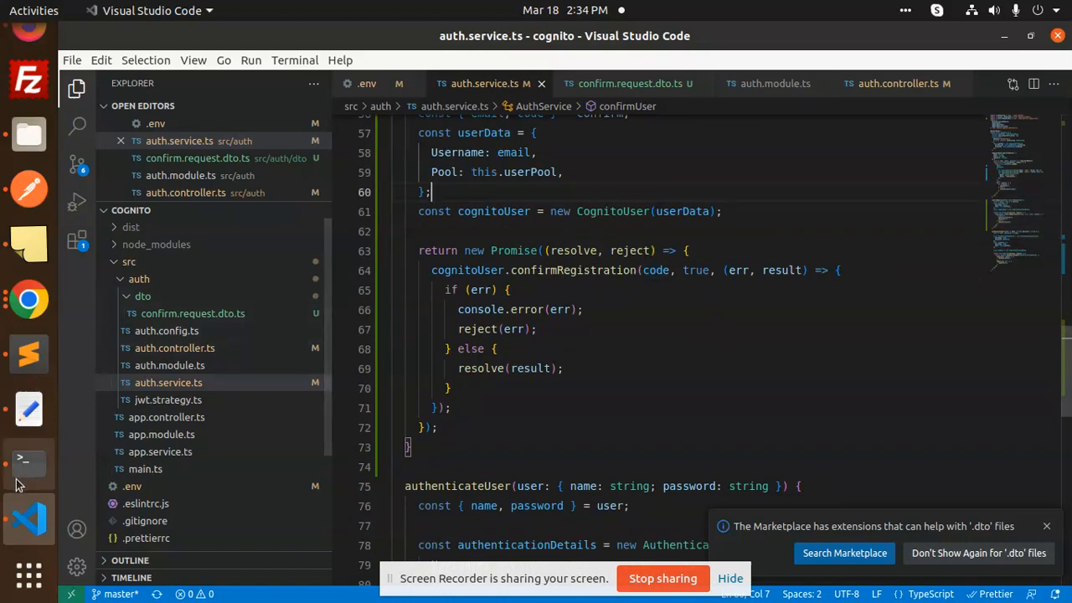
- Start the Nest app with `nest start` and mark the POST /auth/confirm route in the log
{"action": "left_click", "coordinate": [28, 464]}
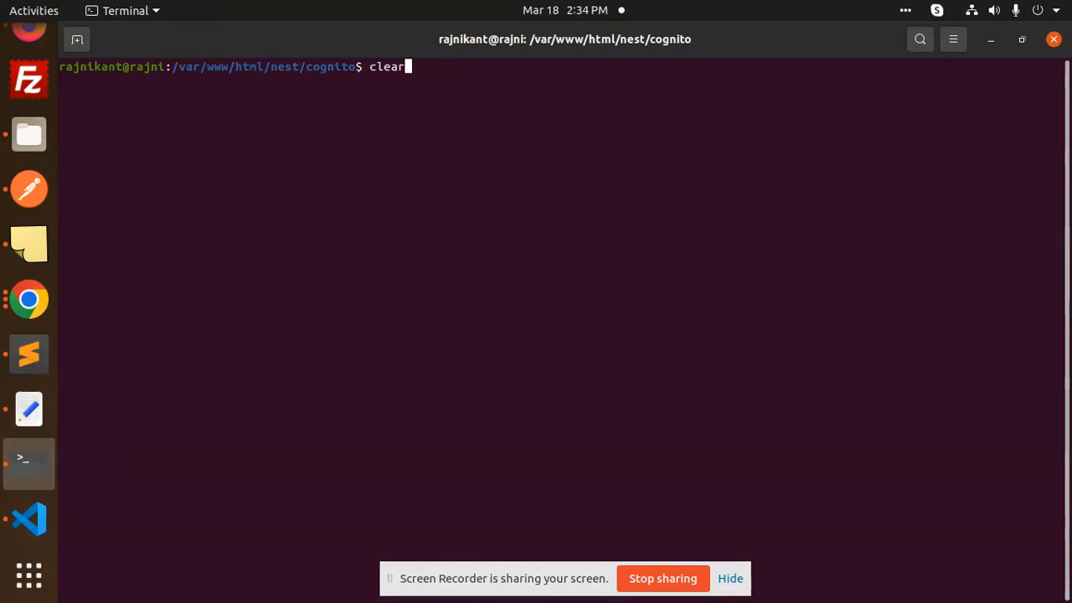
{"action": "type", "text": "nest start"}
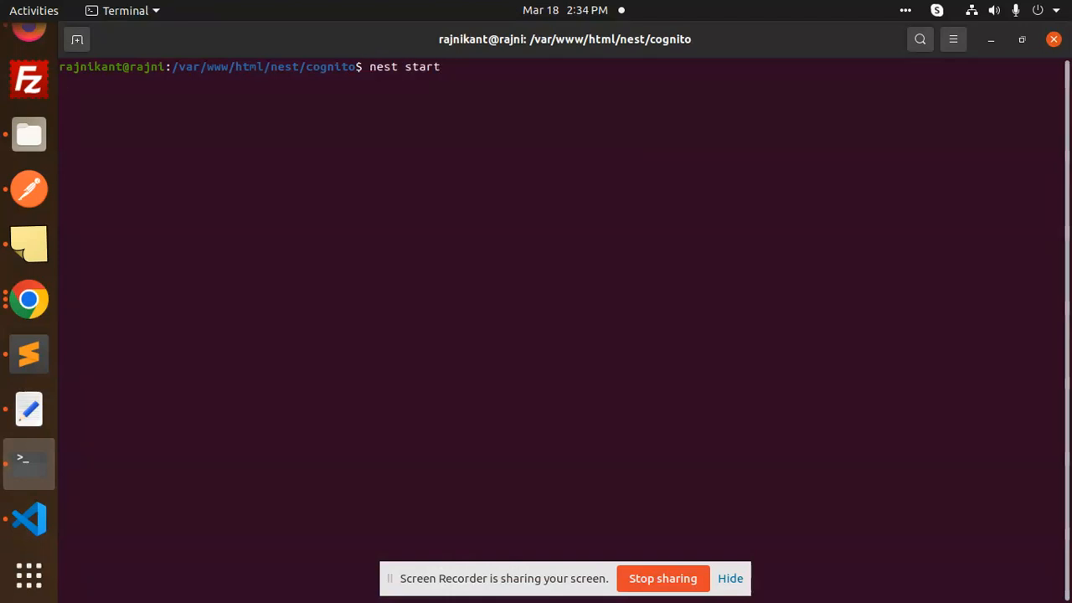
{"action": "key", "text": "Return"}
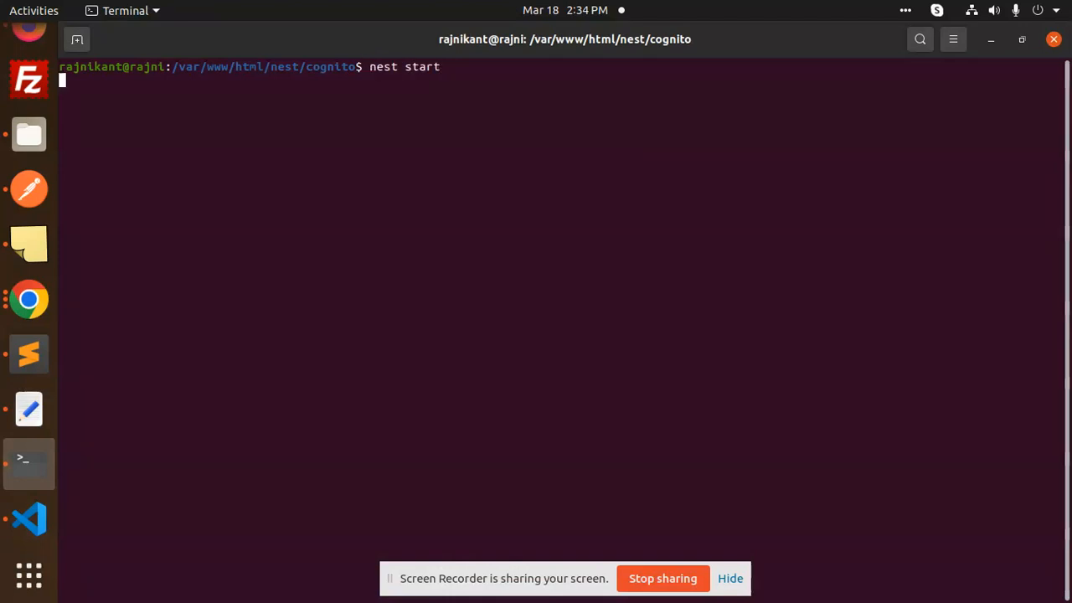
{"action": "key", "text": "Return"}
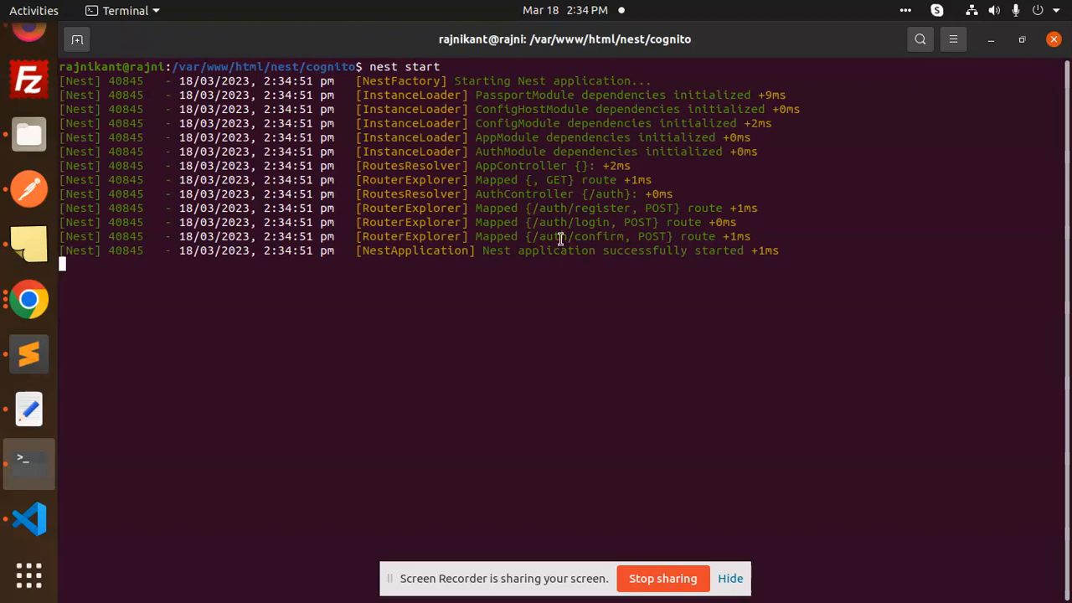
{"action": "double_click", "coordinate": [578, 236]}
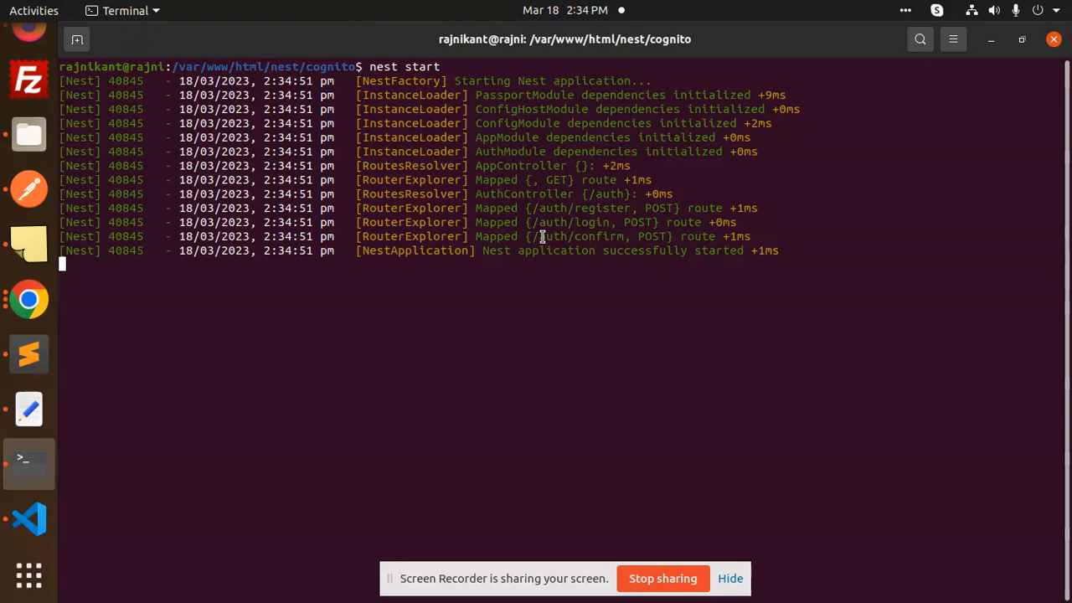
{"action": "double_click", "coordinate": [577, 235]}
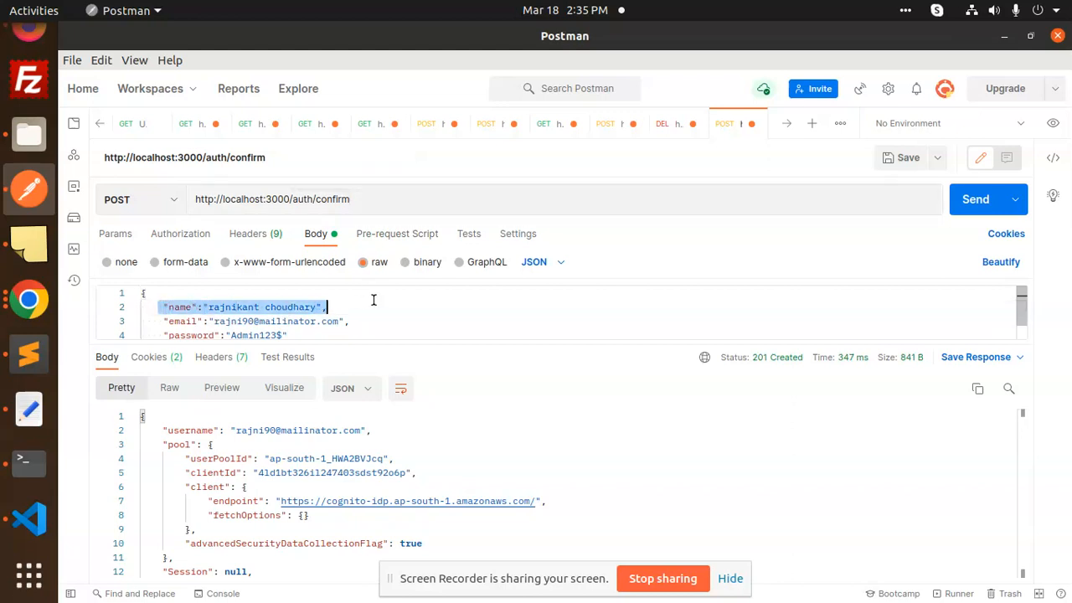
{"action": "key", "text": "Delete"}
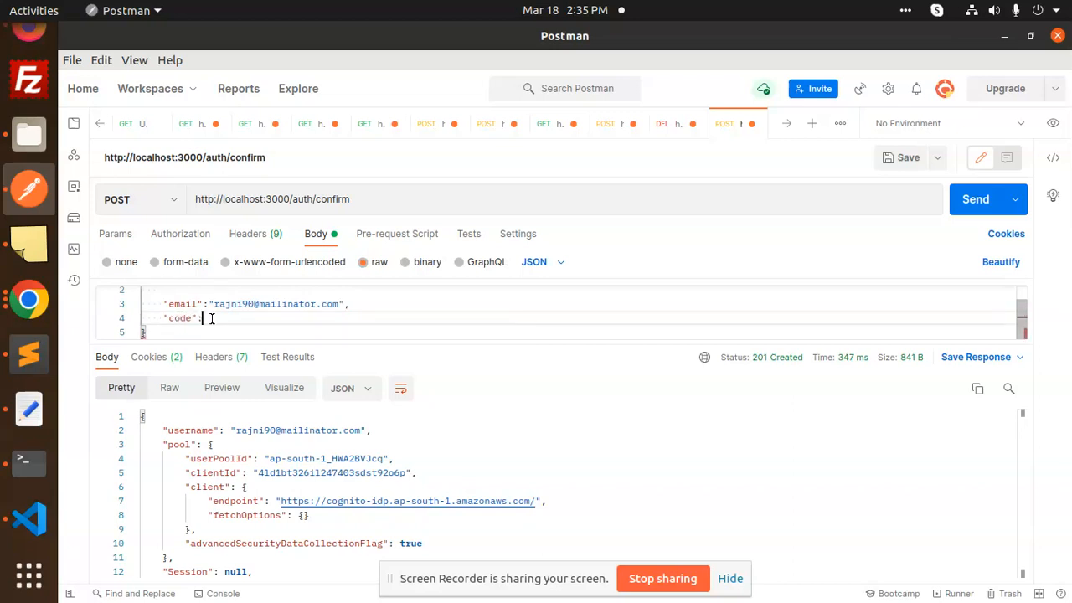
{"action": "left_click", "coordinate": [29, 519]}
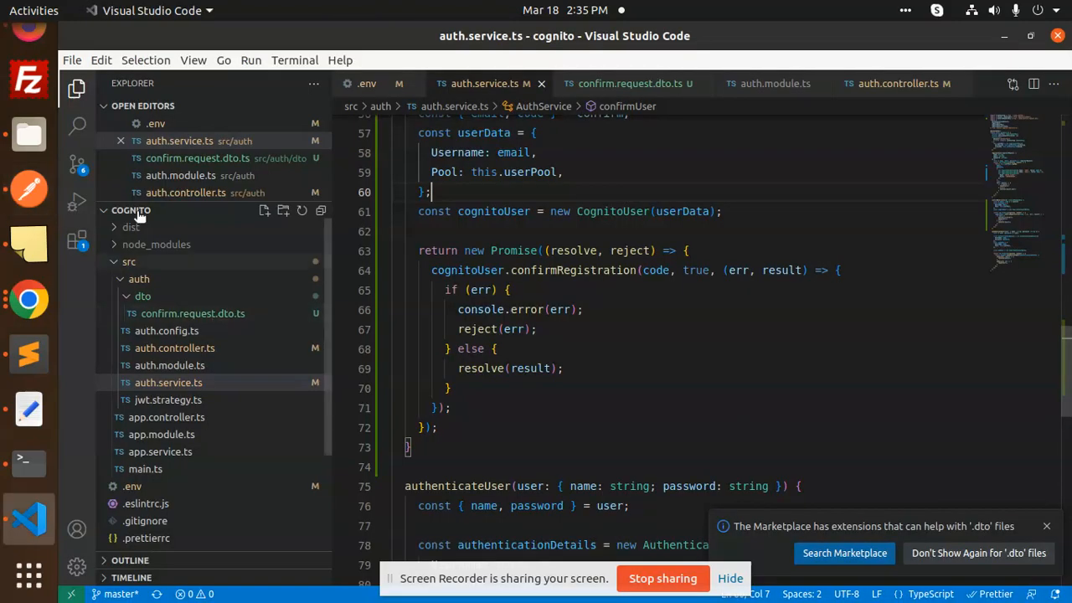
{"action": "left_click", "coordinate": [806, 38]}
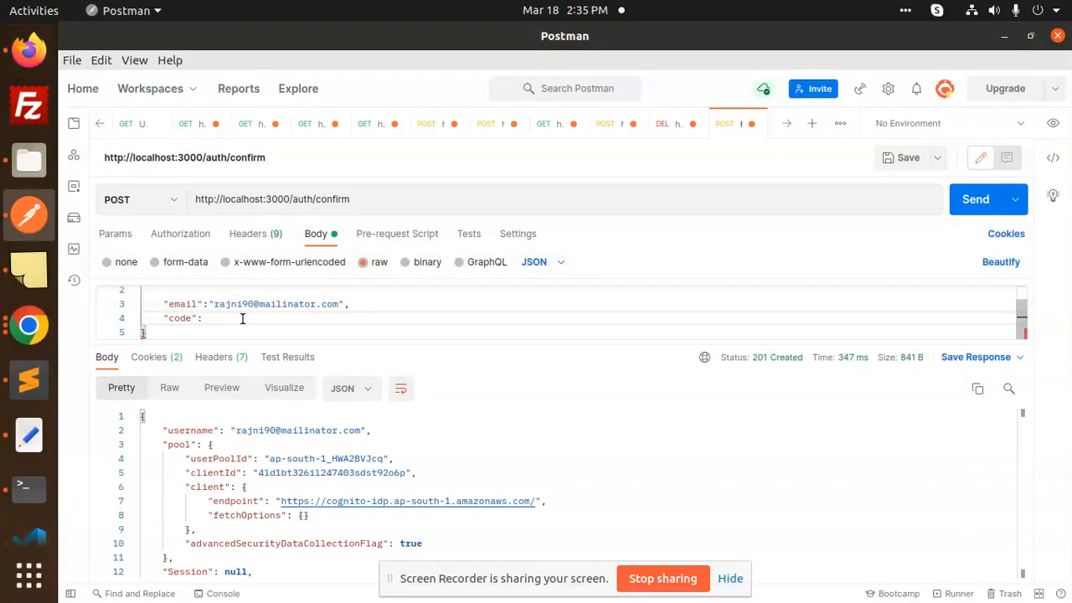
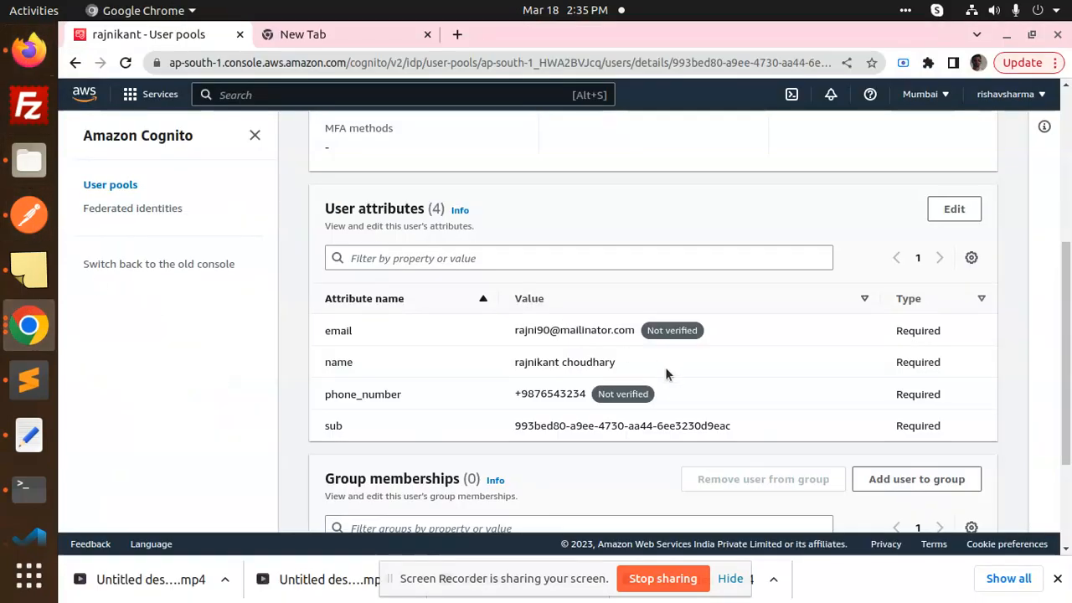
{"action": "mouse_move", "coordinate": [21, 93]}
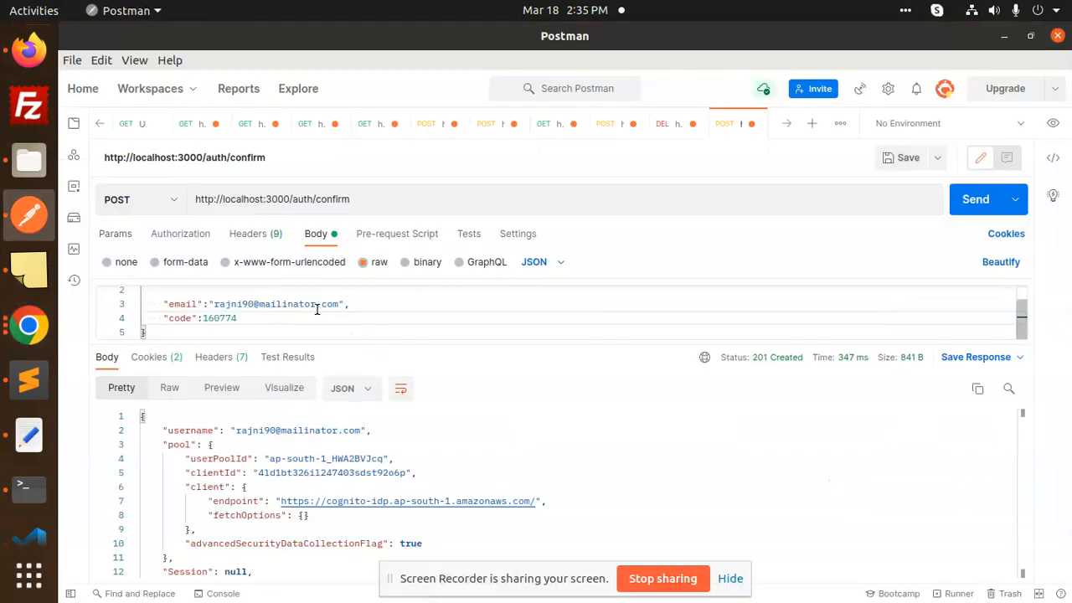
{"action": "left_click", "coordinate": [975, 198]}
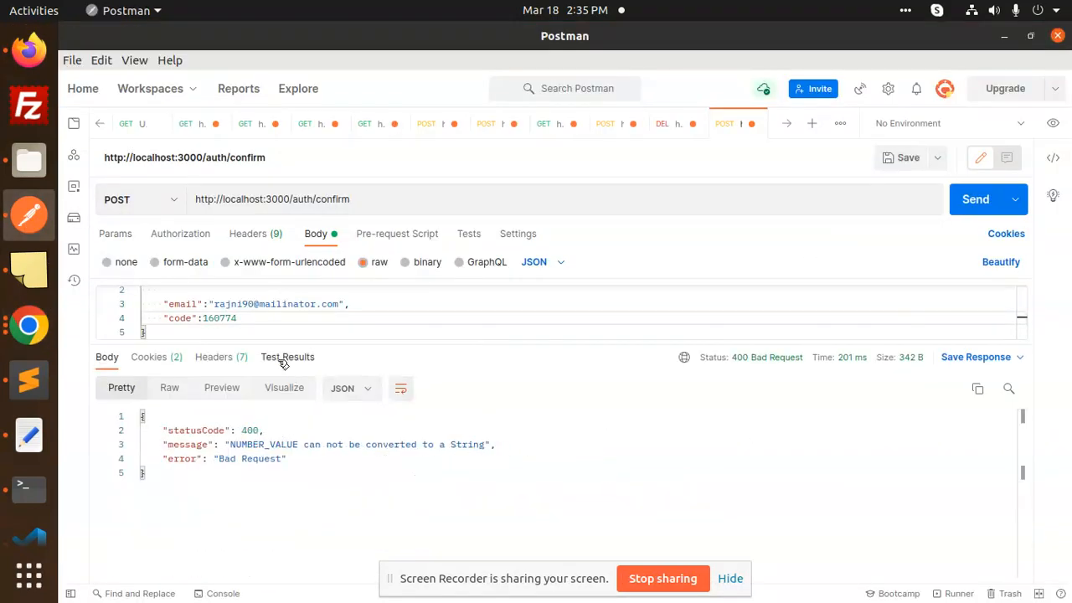
{"action": "double_click", "coordinate": [219, 318]}
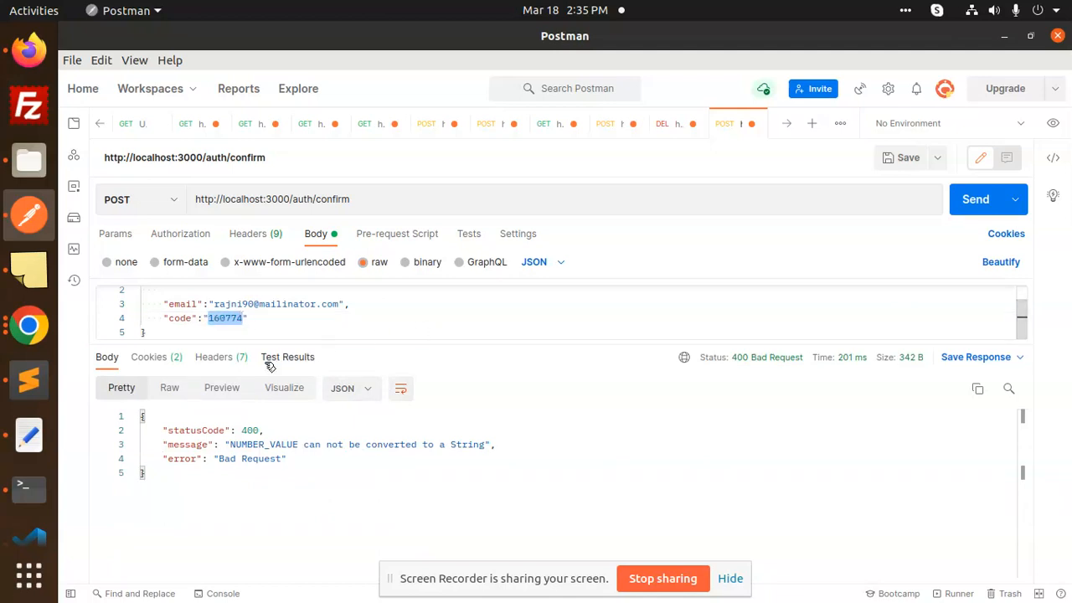
{"action": "left_click", "coordinate": [976, 199]}
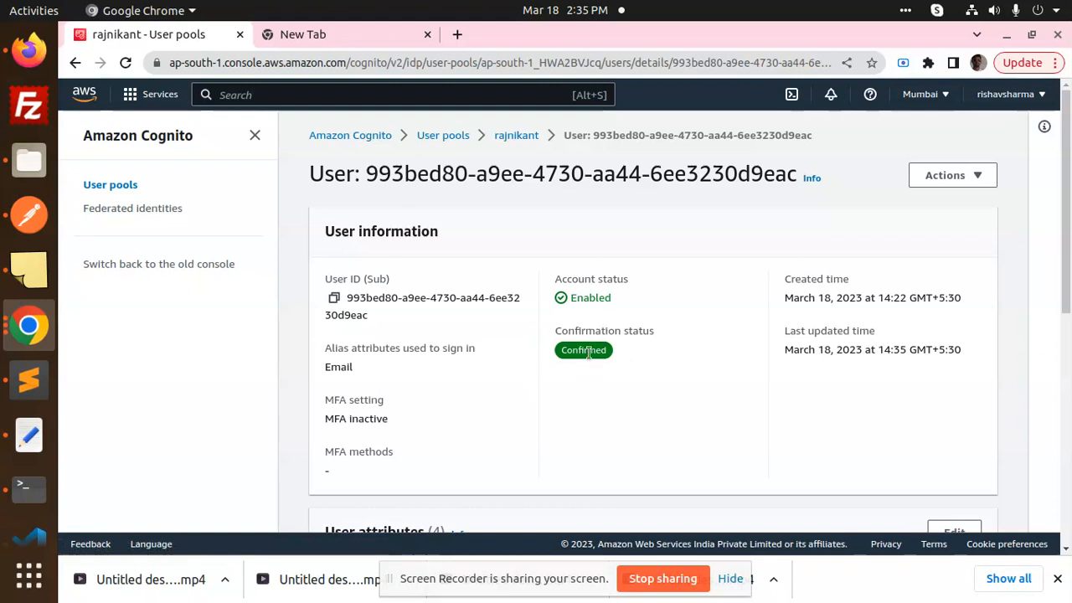
{"action": "mouse_move", "coordinate": [1064, 185]}
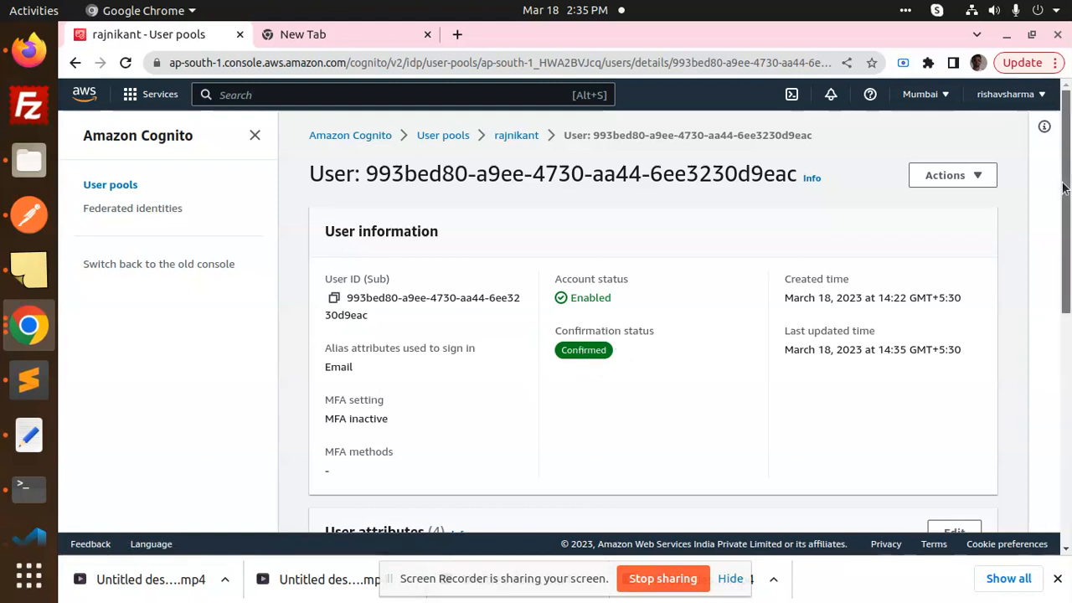
- Scroll to User attributes to see the email marked Verified
{"action": "scroll", "scroll_direction": "down", "scroll_amount": 3}
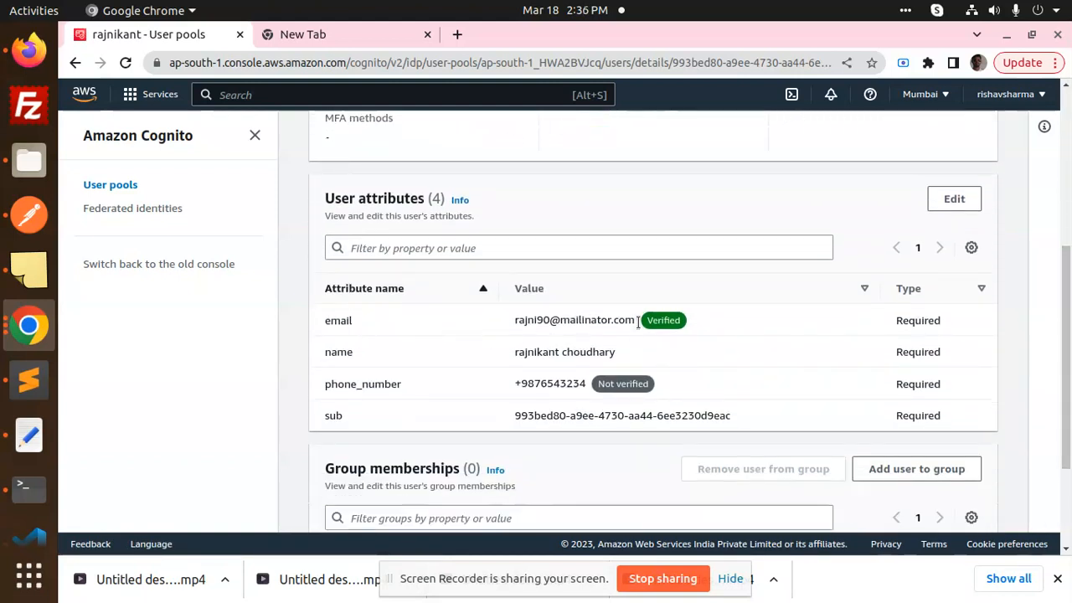
{"action": "mouse_move", "coordinate": [691, 344]}
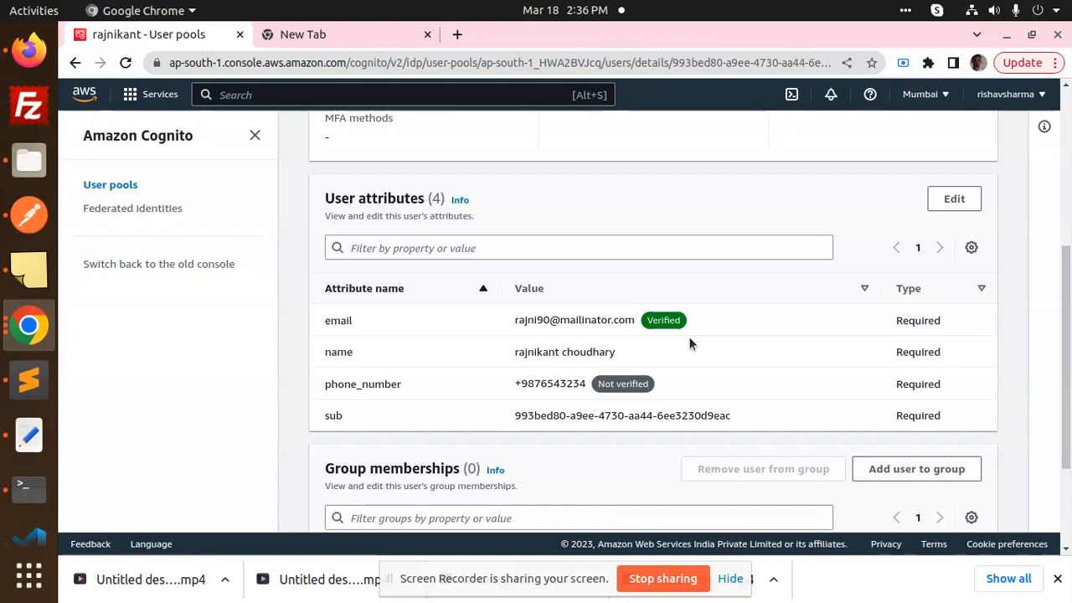
{"action": "mouse_move", "coordinate": [29, 435]}
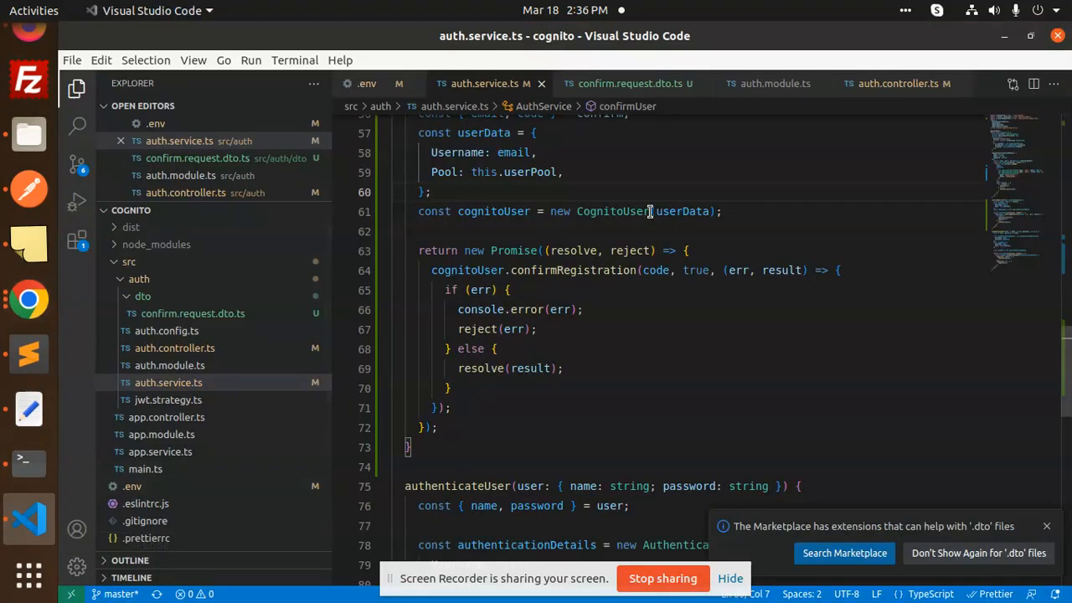
{"action": "left_click", "coordinate": [898, 83]}
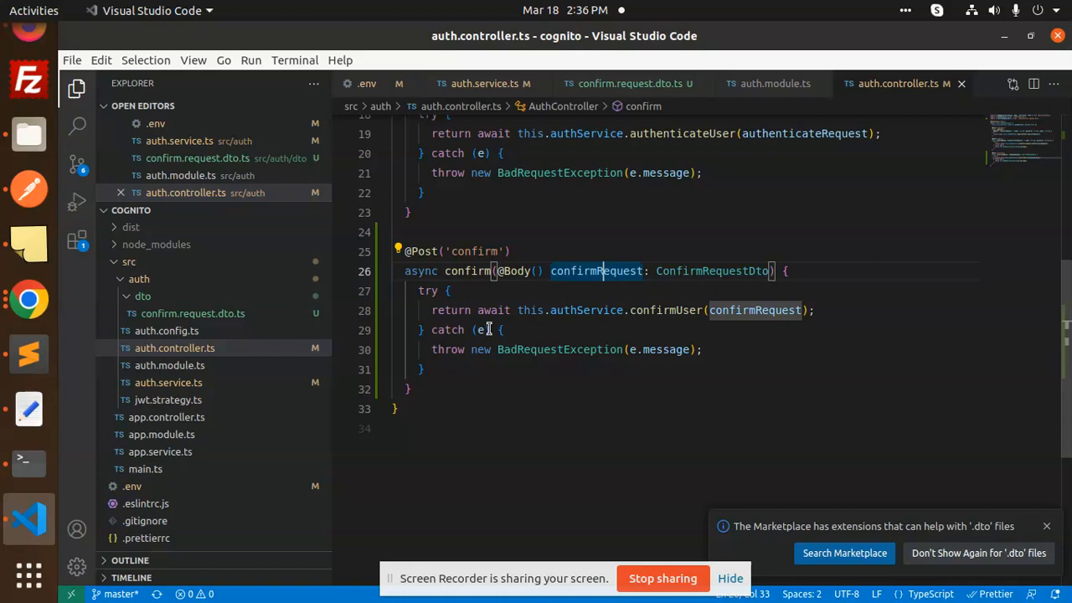
{"action": "mouse_move", "coordinate": [666, 310]}
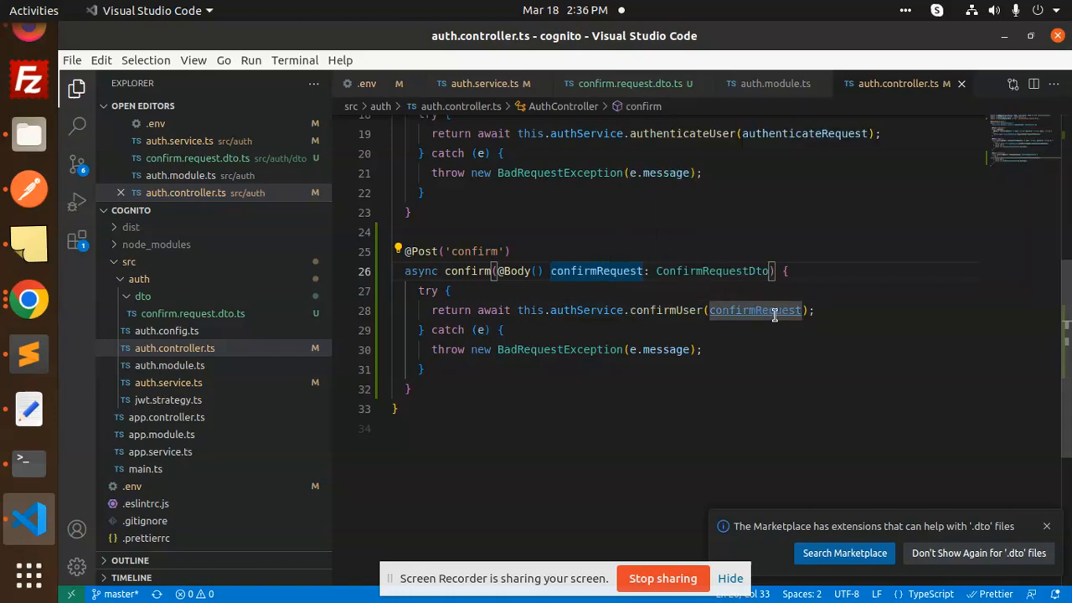
{"action": "left_click", "coordinate": [624, 83]}
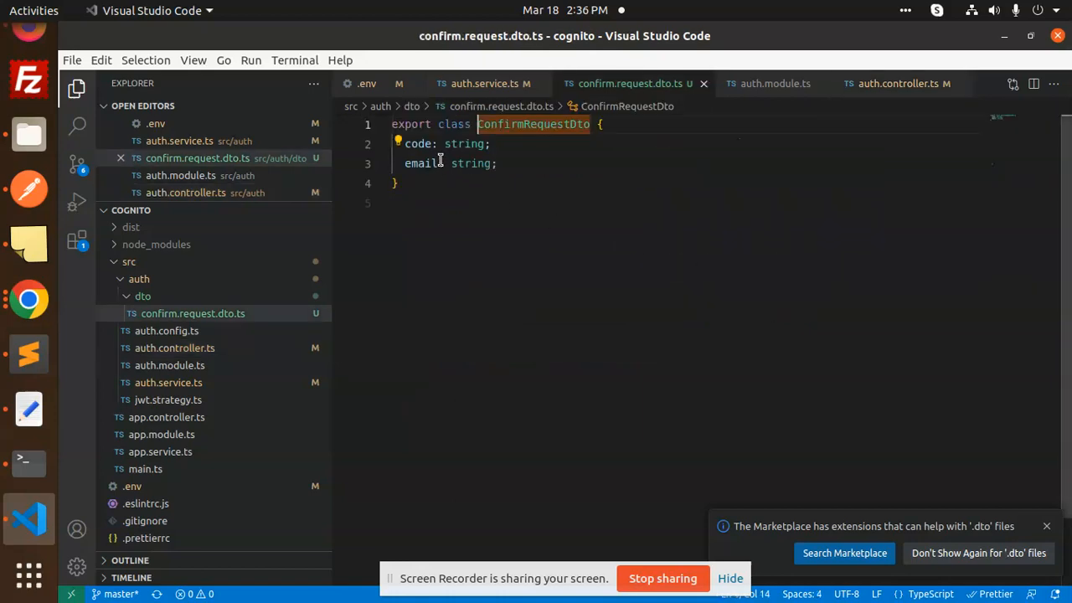
{"action": "left_click", "coordinate": [898, 83]}
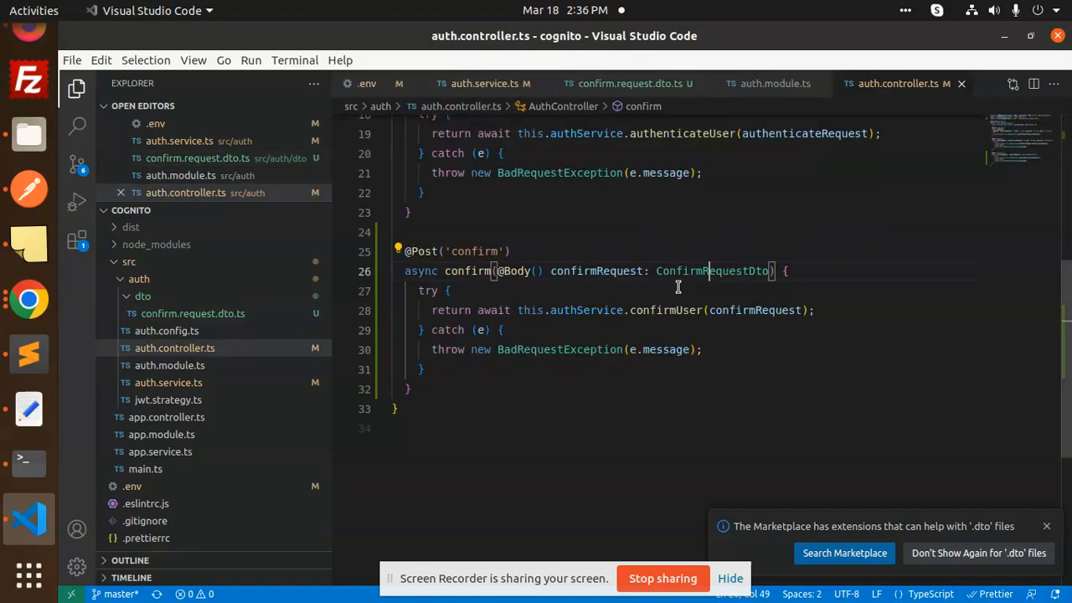
{"action": "left_click", "coordinate": [482, 83]}
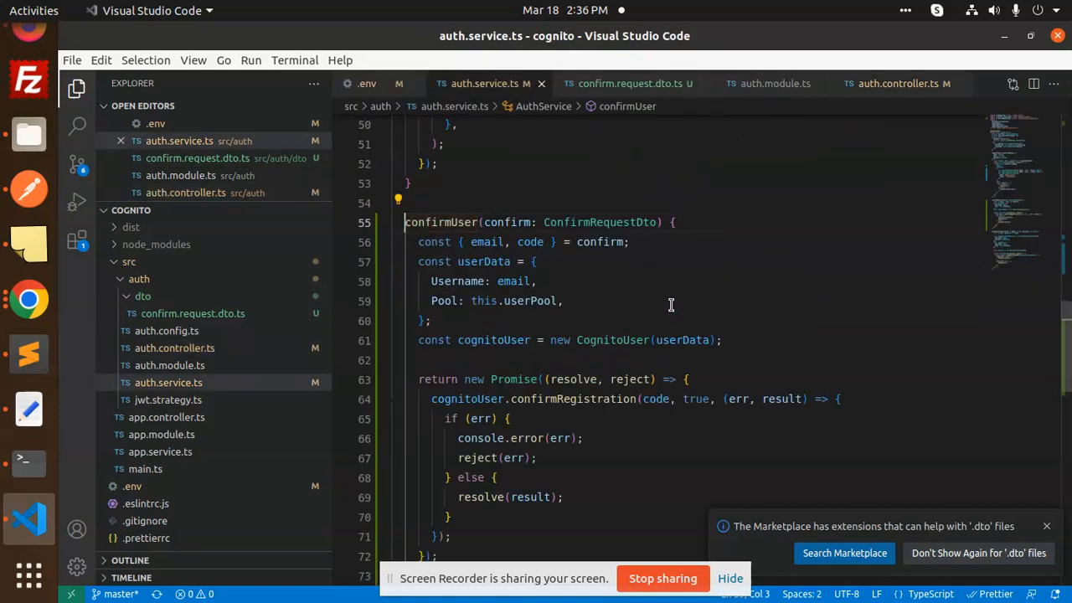
{"action": "double_click", "coordinate": [530, 242]}
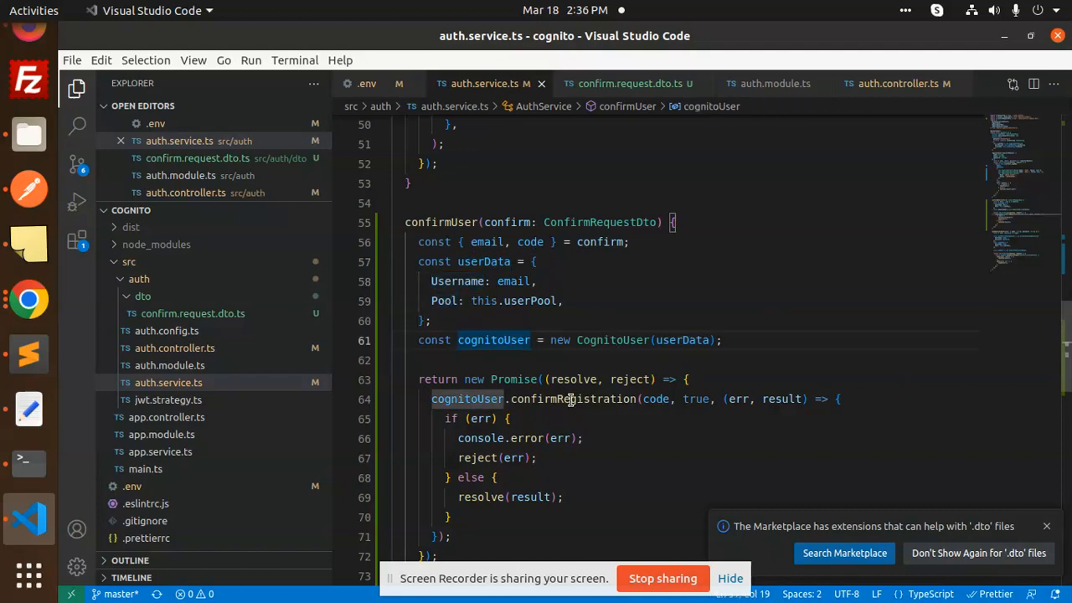
{"action": "double_click", "coordinate": [574, 398]}
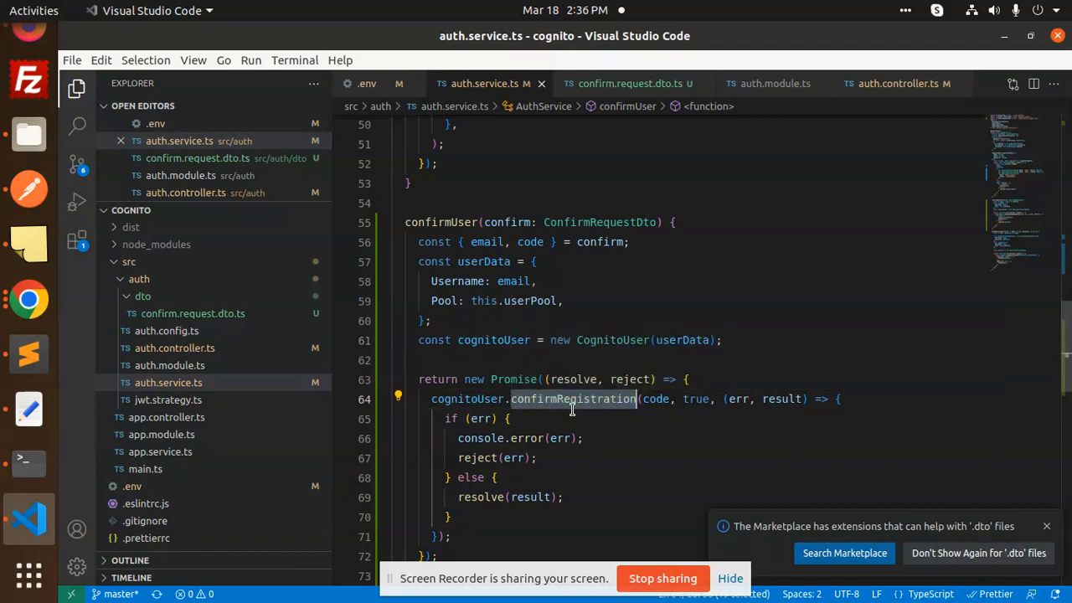
{"action": "double_click", "coordinate": [656, 399]}
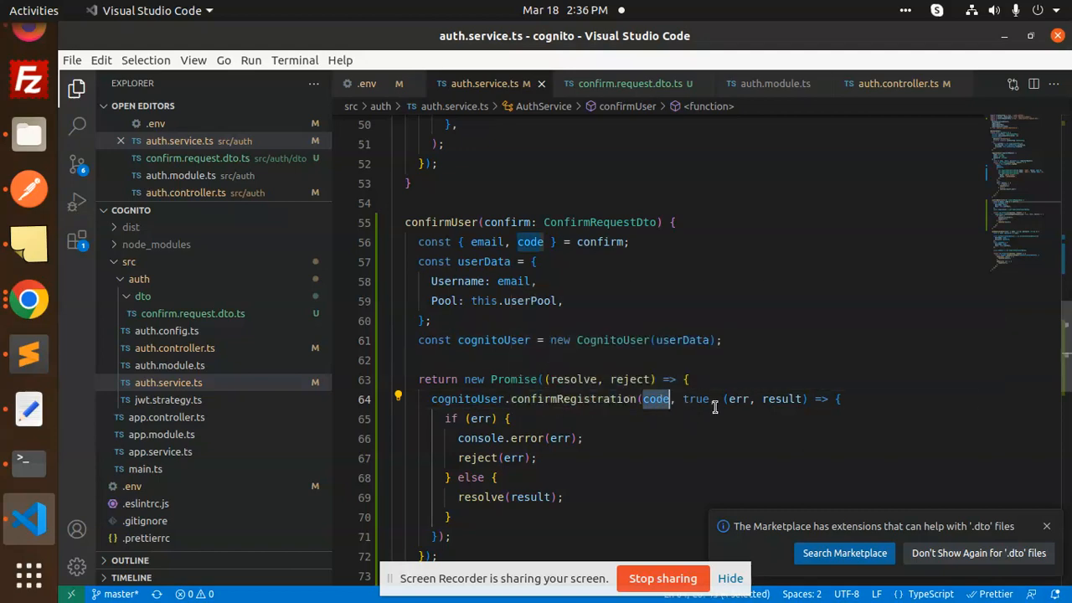
{"action": "scroll", "scroll_direction": "down", "scroll_amount": 3}
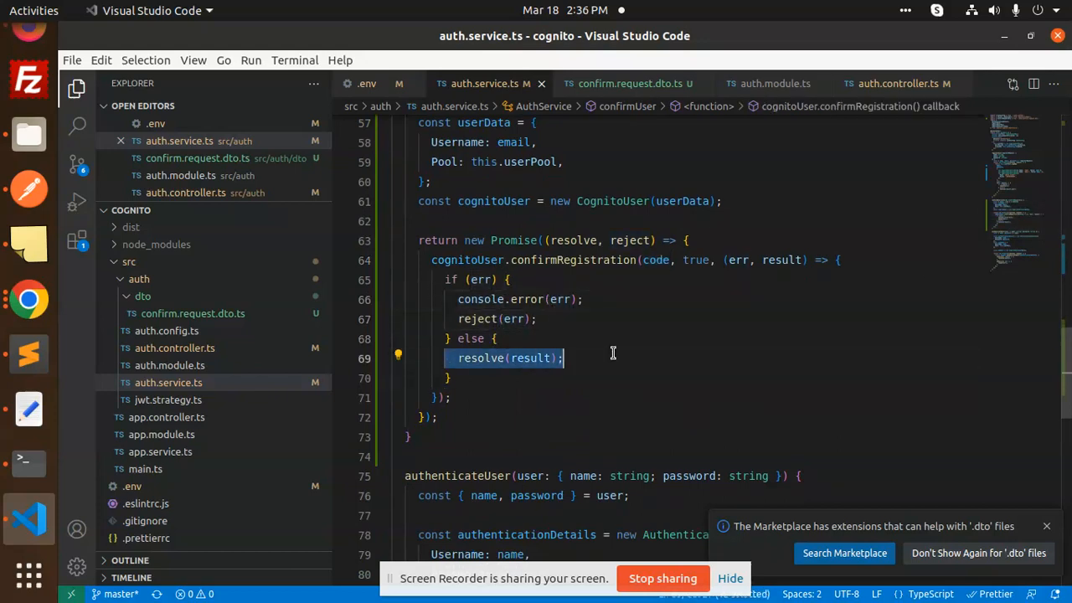
{"action": "left_click", "coordinate": [566, 299]}
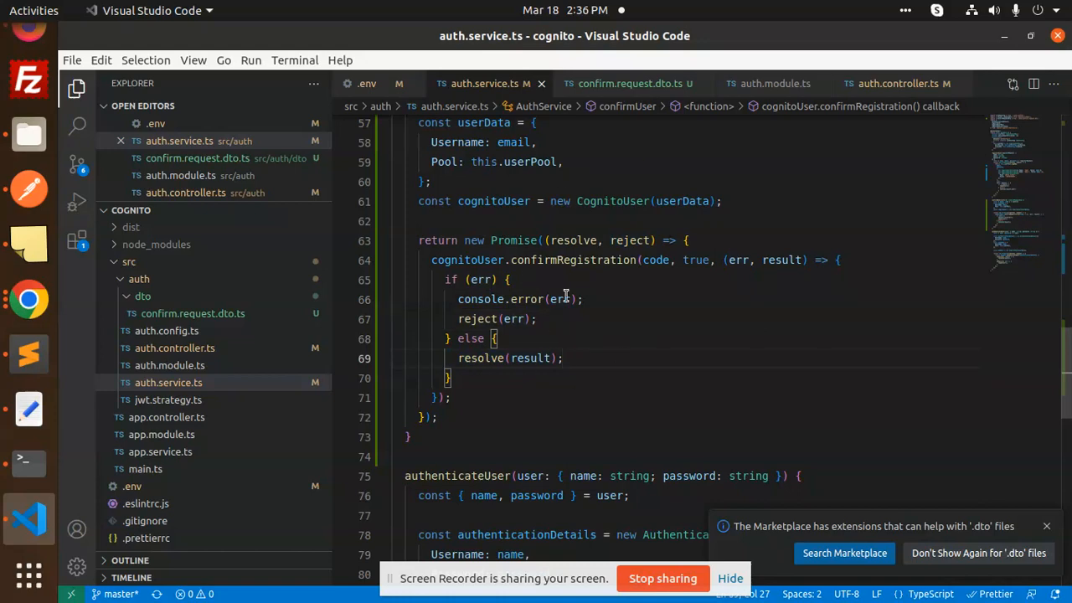
{"action": "mouse_move", "coordinate": [617, 189]}
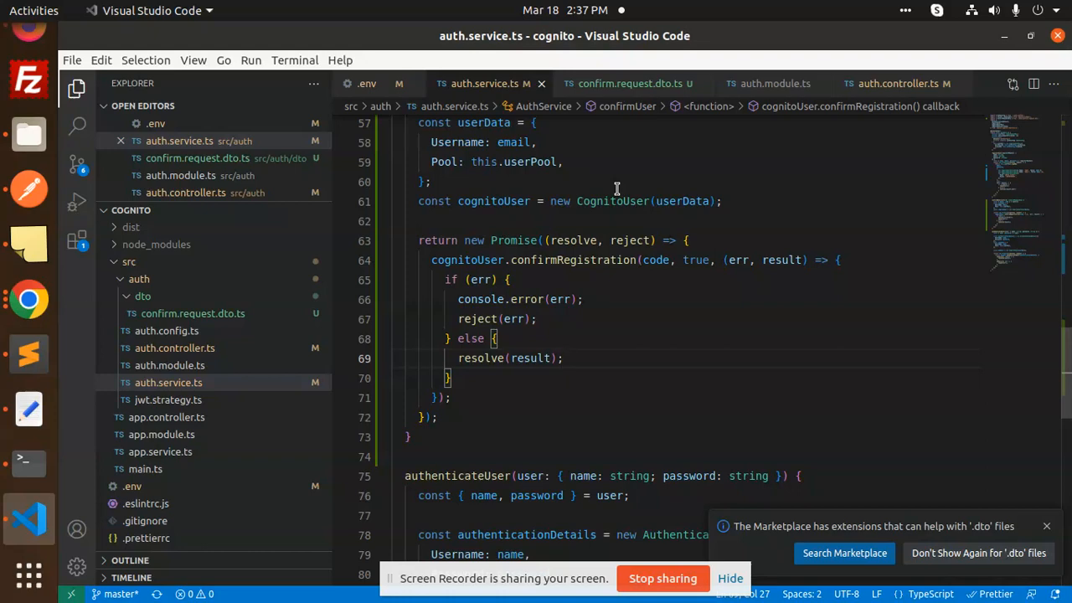
{"action": "mouse_move", "coordinate": [646, 506]}
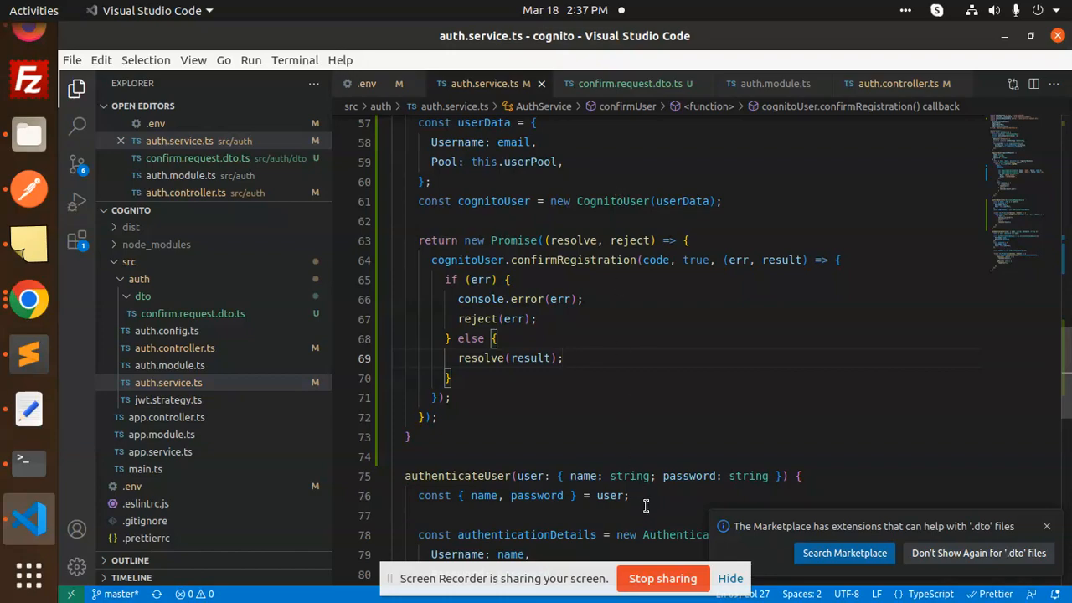